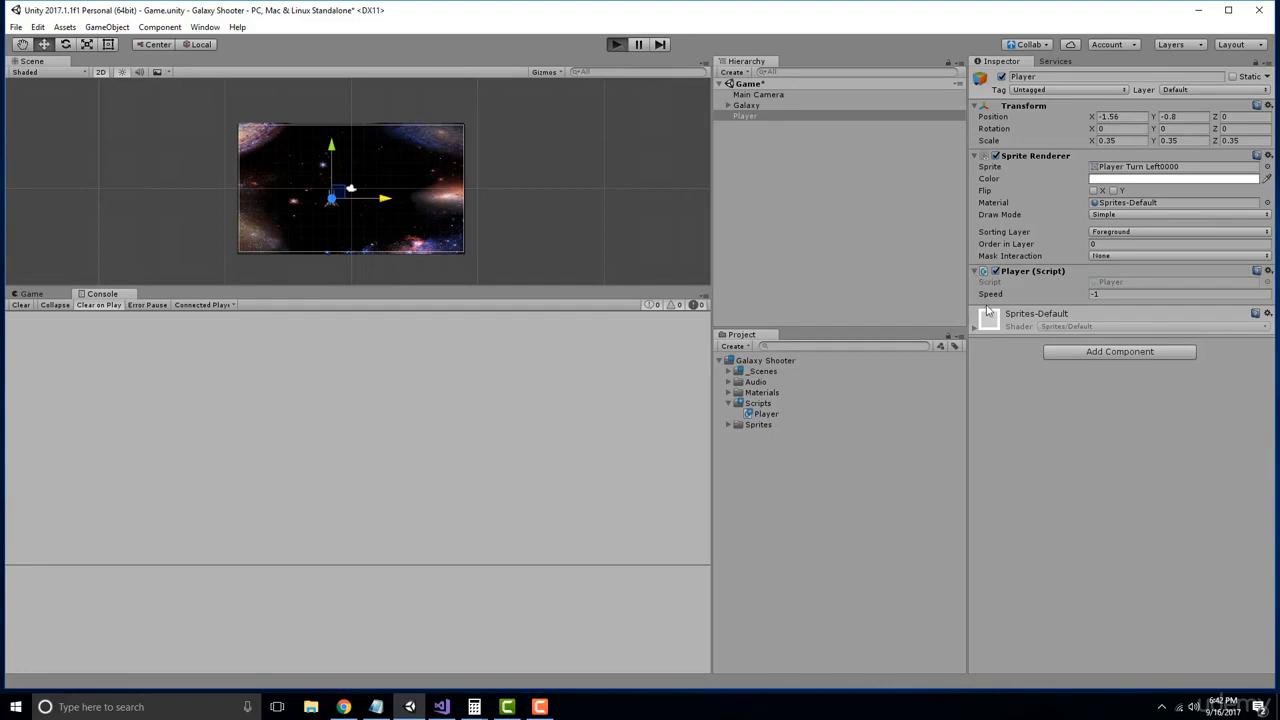
Play-test the ship in the game view, then stop the game
{"action": "left_click", "coordinate": [618, 44]}
{"action": "type", "text": "1.42"}
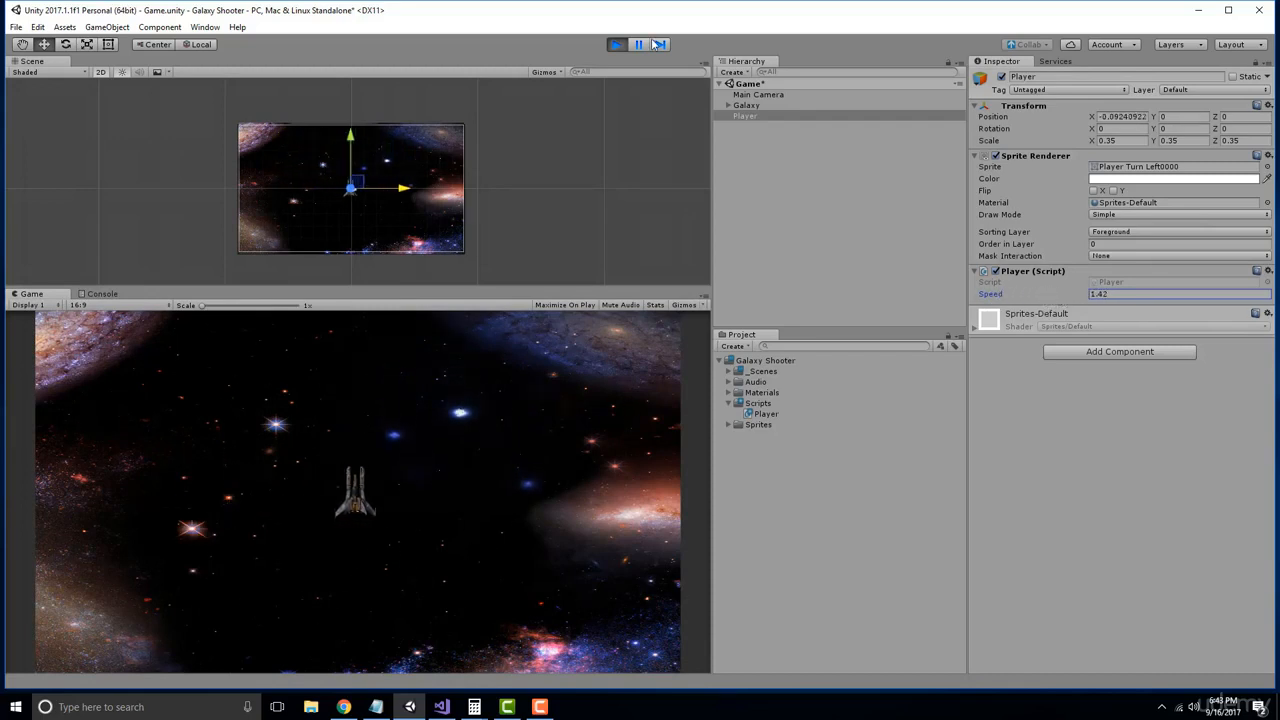
{"action": "left_click", "coordinate": [616, 44]}
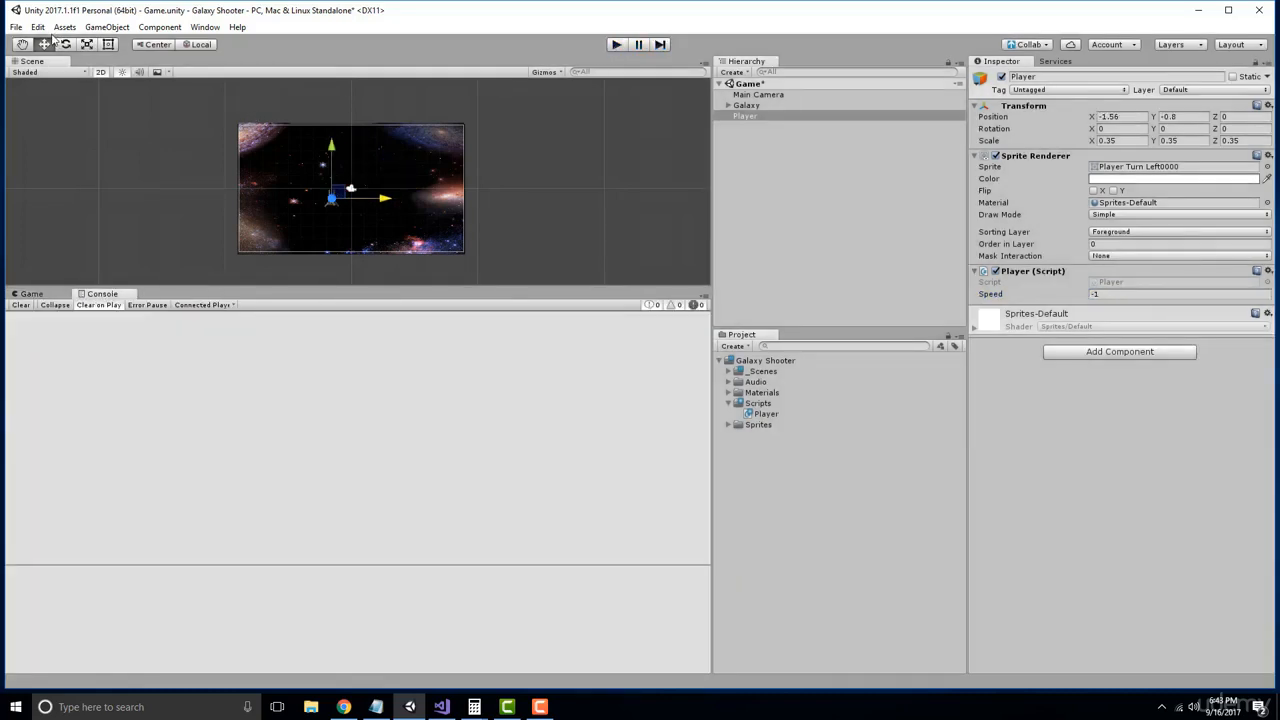
Show the InputManager via Edit > Project Settings > Input
{"action": "left_click", "coordinate": [40, 26]}
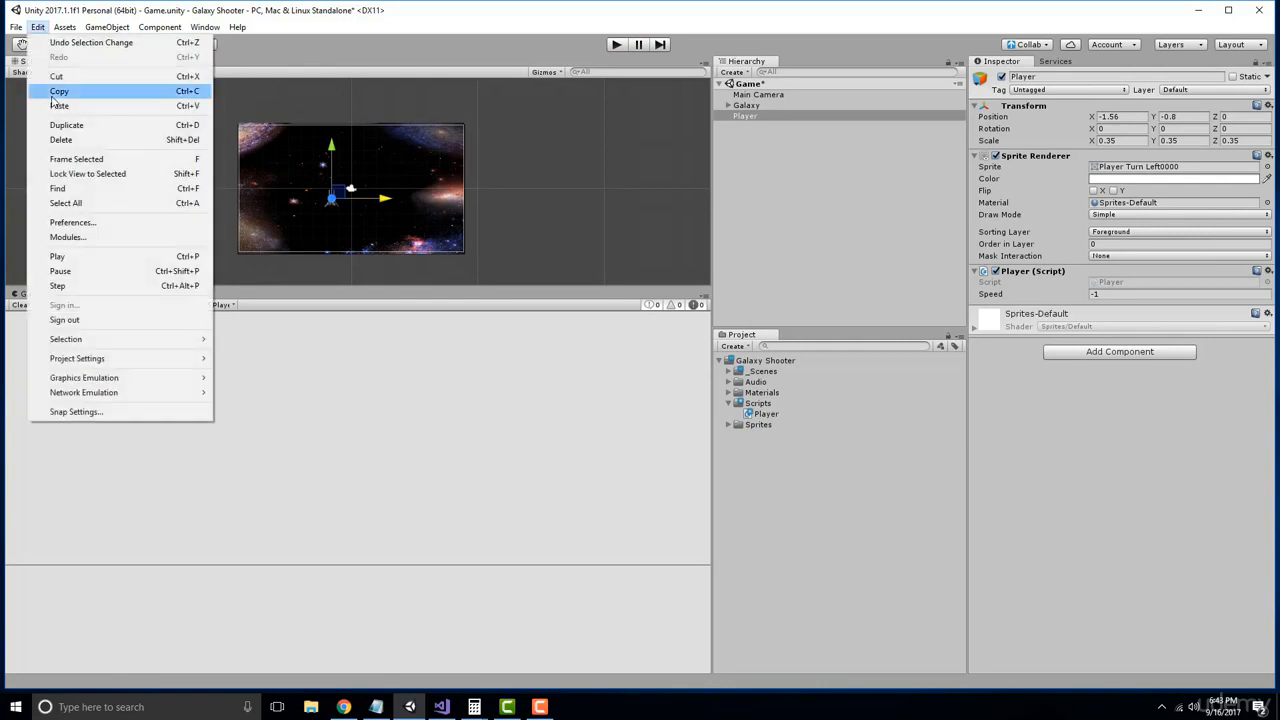
{"action": "mouse_move", "coordinate": [64, 340]}
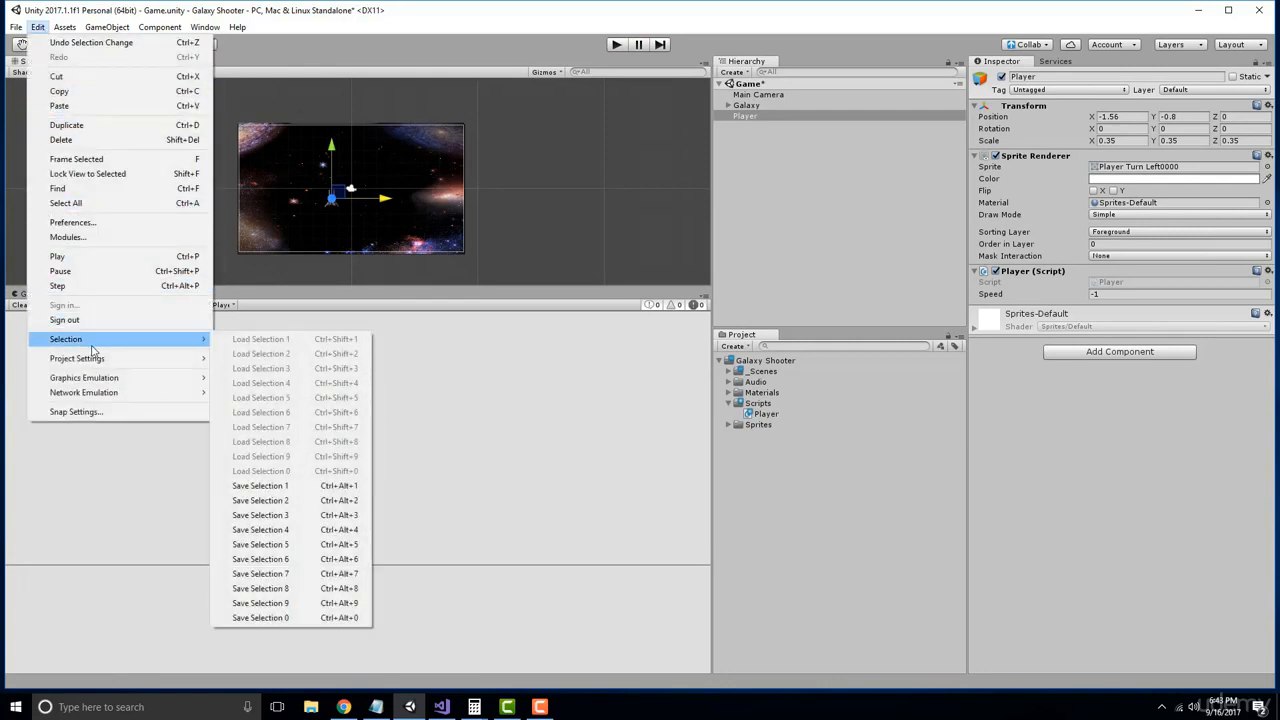
{"action": "mouse_move", "coordinate": [76, 358]}
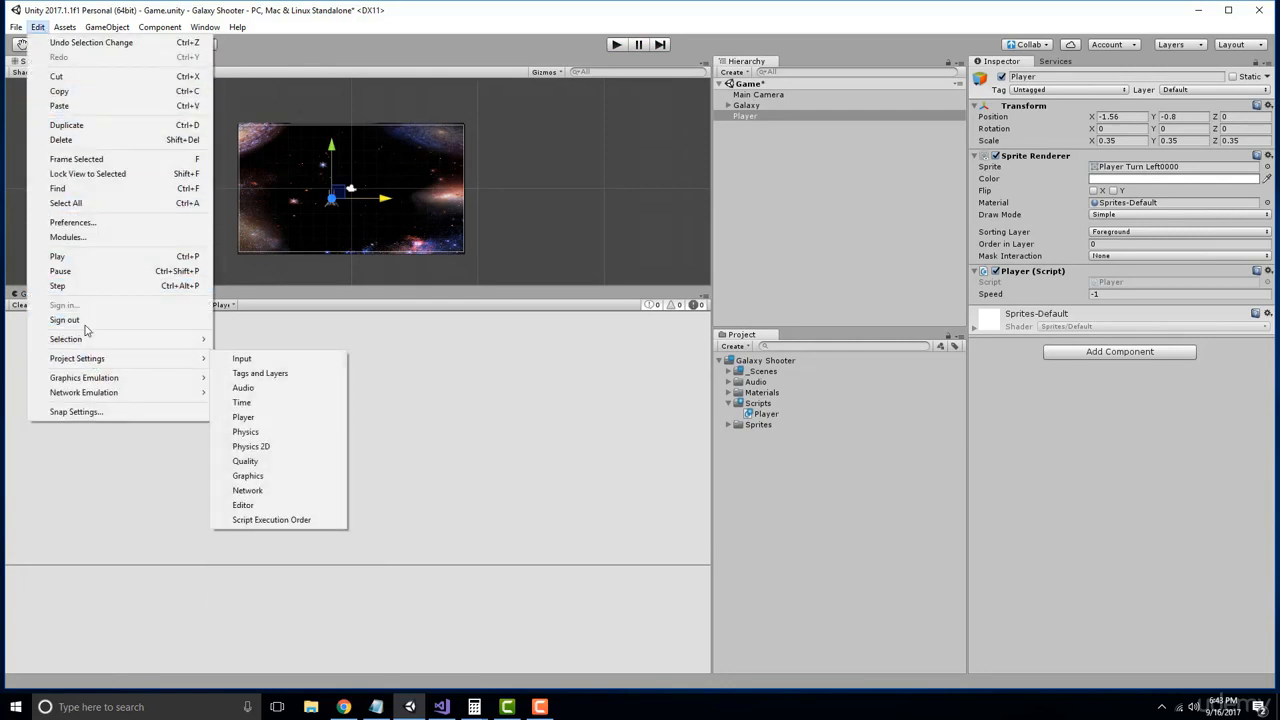
{"action": "mouse_move", "coordinate": [76, 358]}
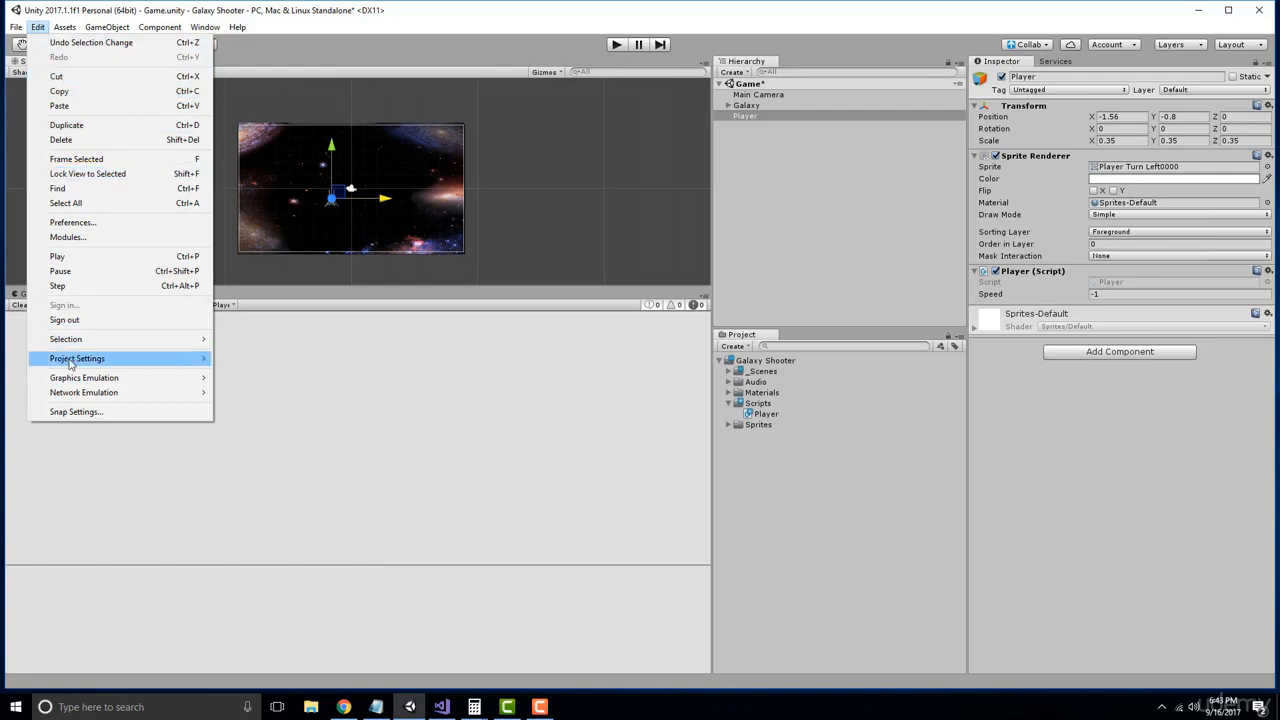
{"action": "left_click", "coordinate": [76, 358]}
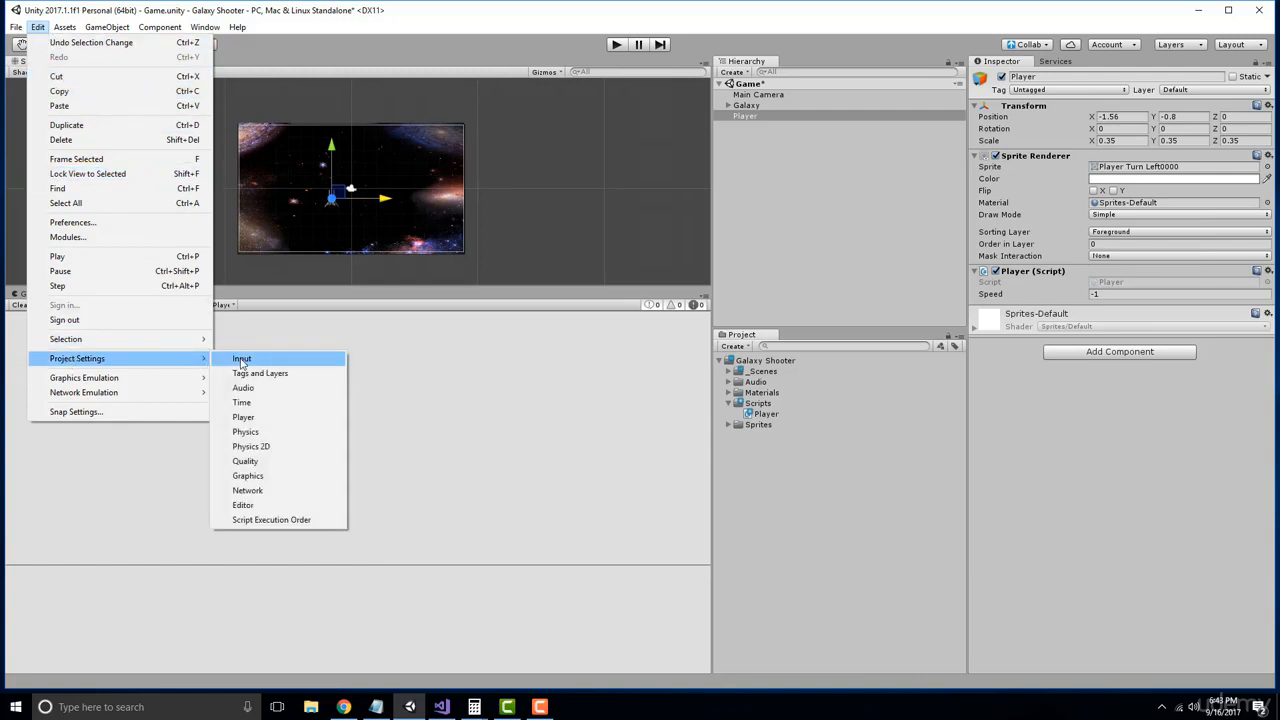
{"action": "left_click", "coordinate": [240, 358]}
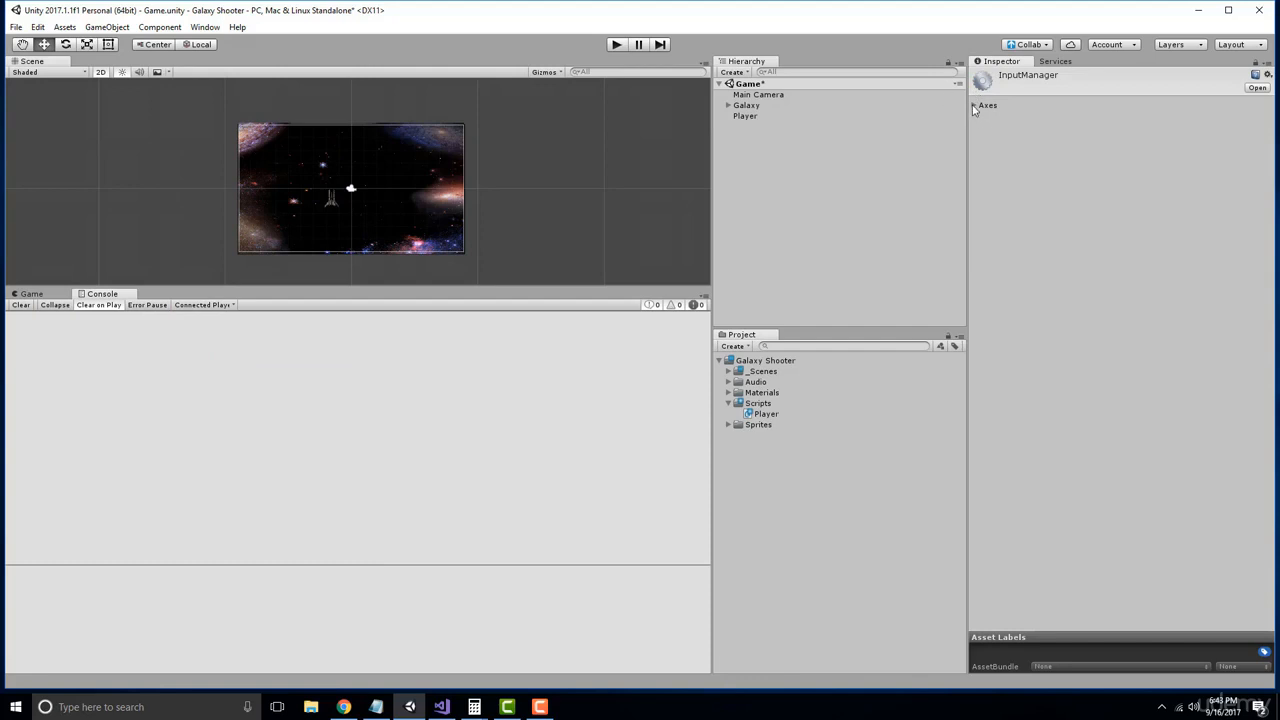
Expand the Horizontal axis, inspect its name and left/right button fields, then collapse it
{"action": "left_click", "coordinate": [976, 104]}
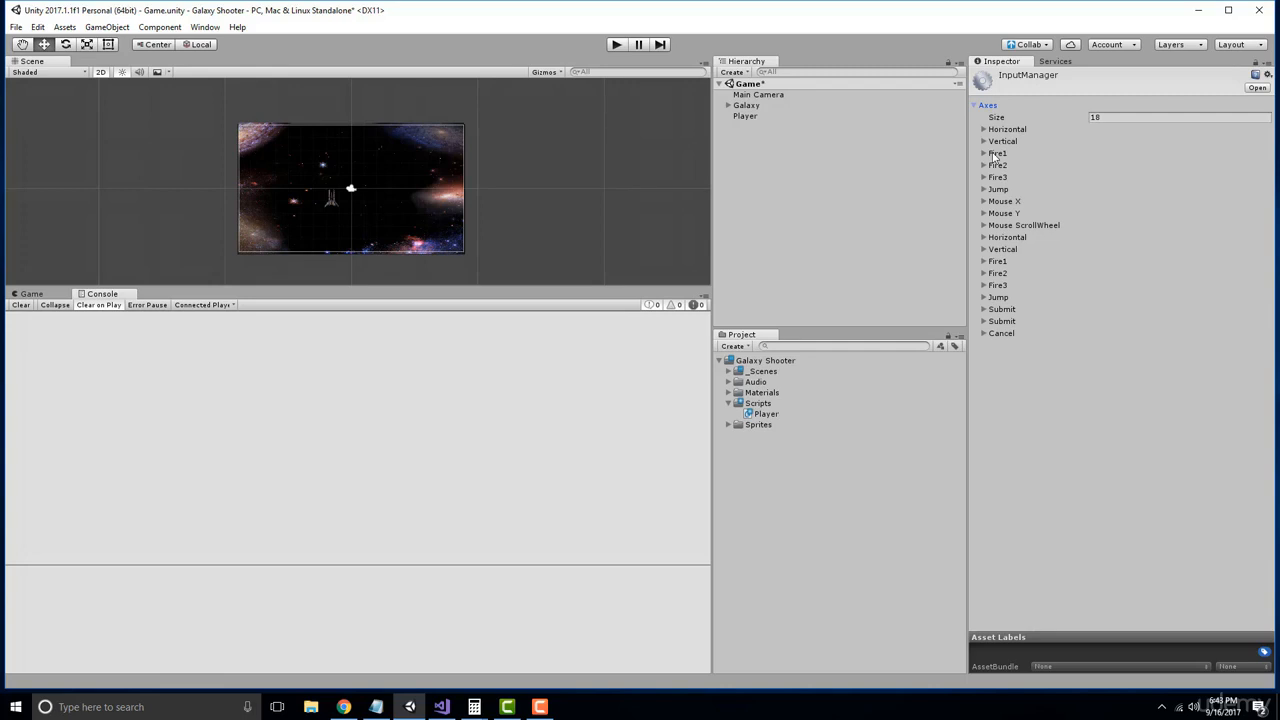
{"action": "left_click", "coordinate": [976, 128]}
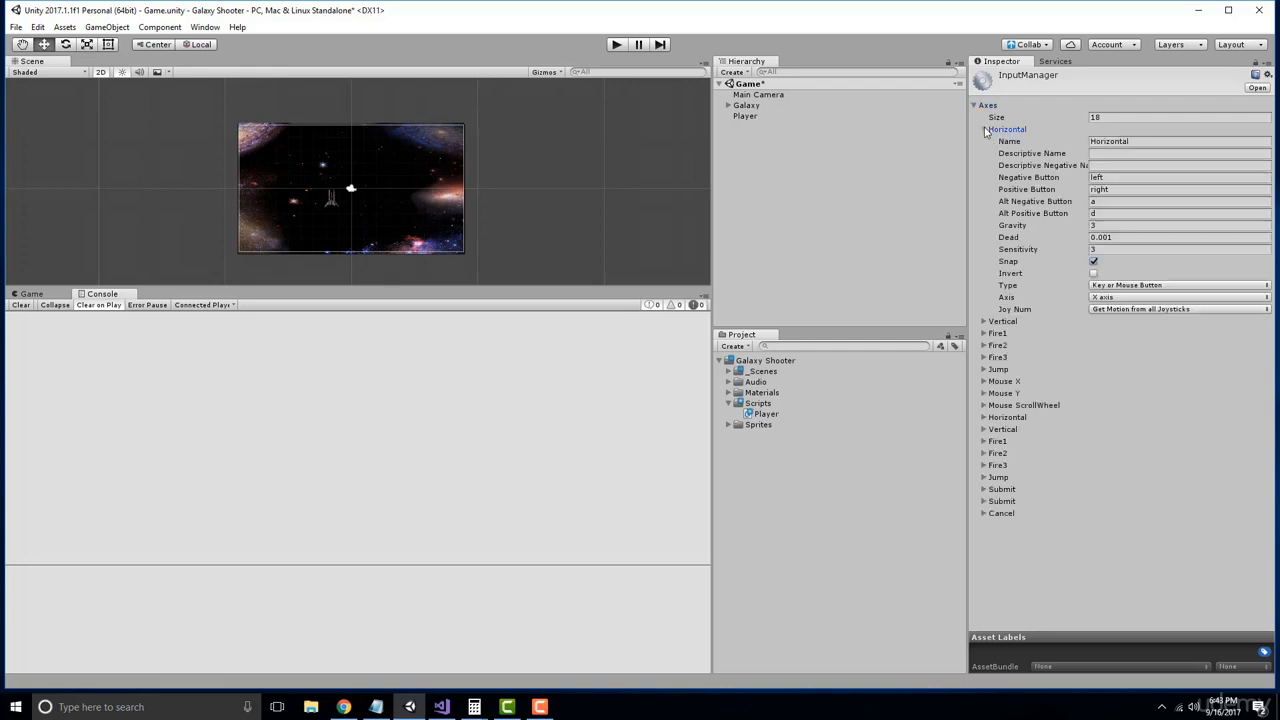
{"action": "left_click", "coordinate": [976, 128]}
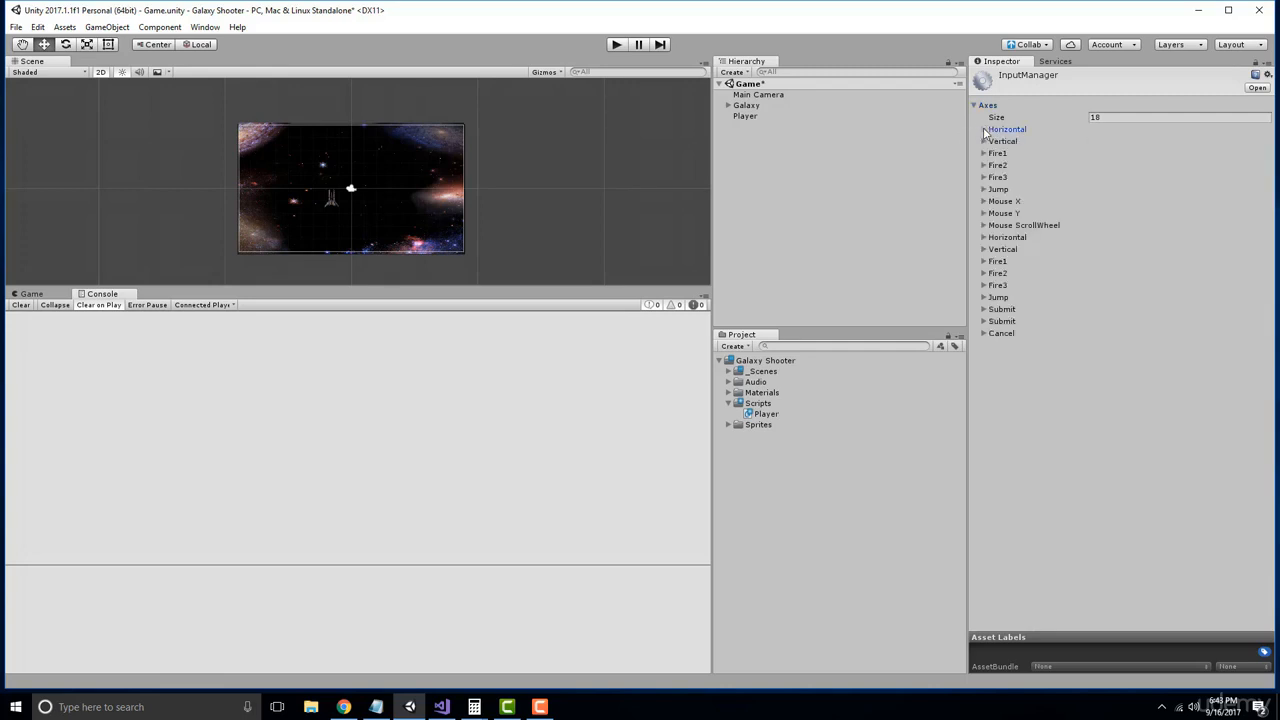
{"action": "left_click", "coordinate": [980, 128]}
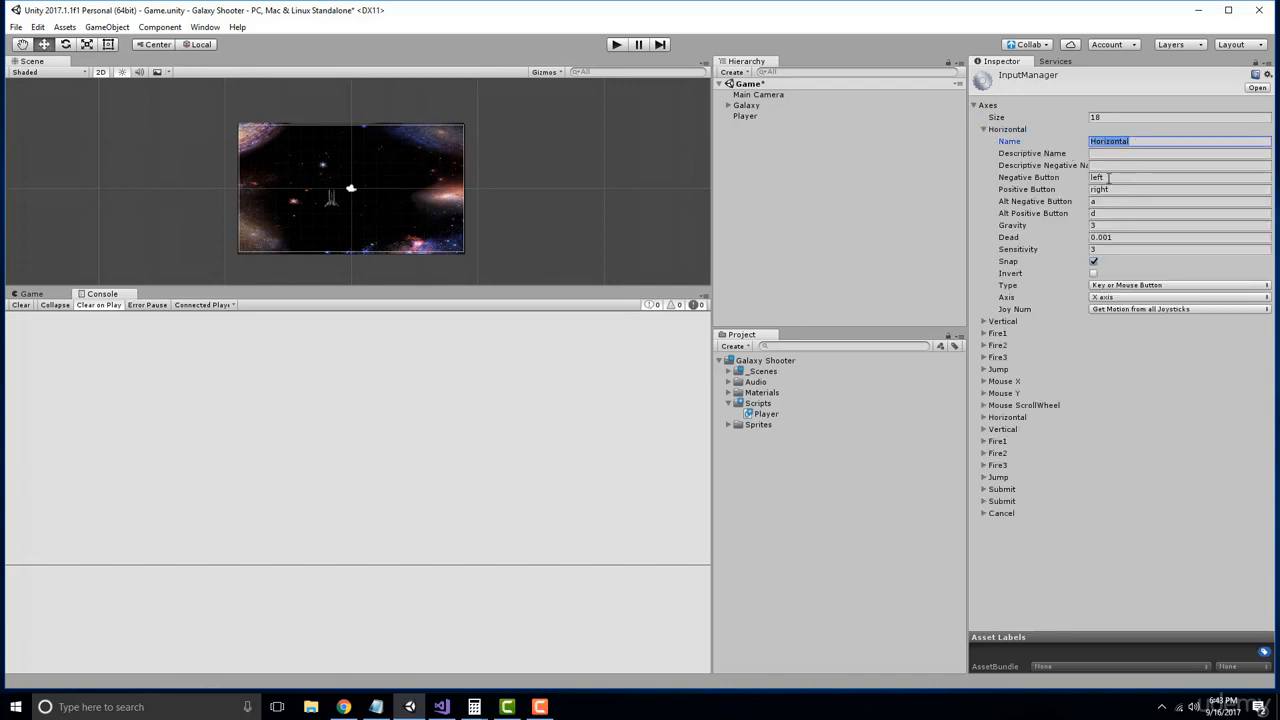
{"action": "left_click", "coordinate": [1148, 176]}
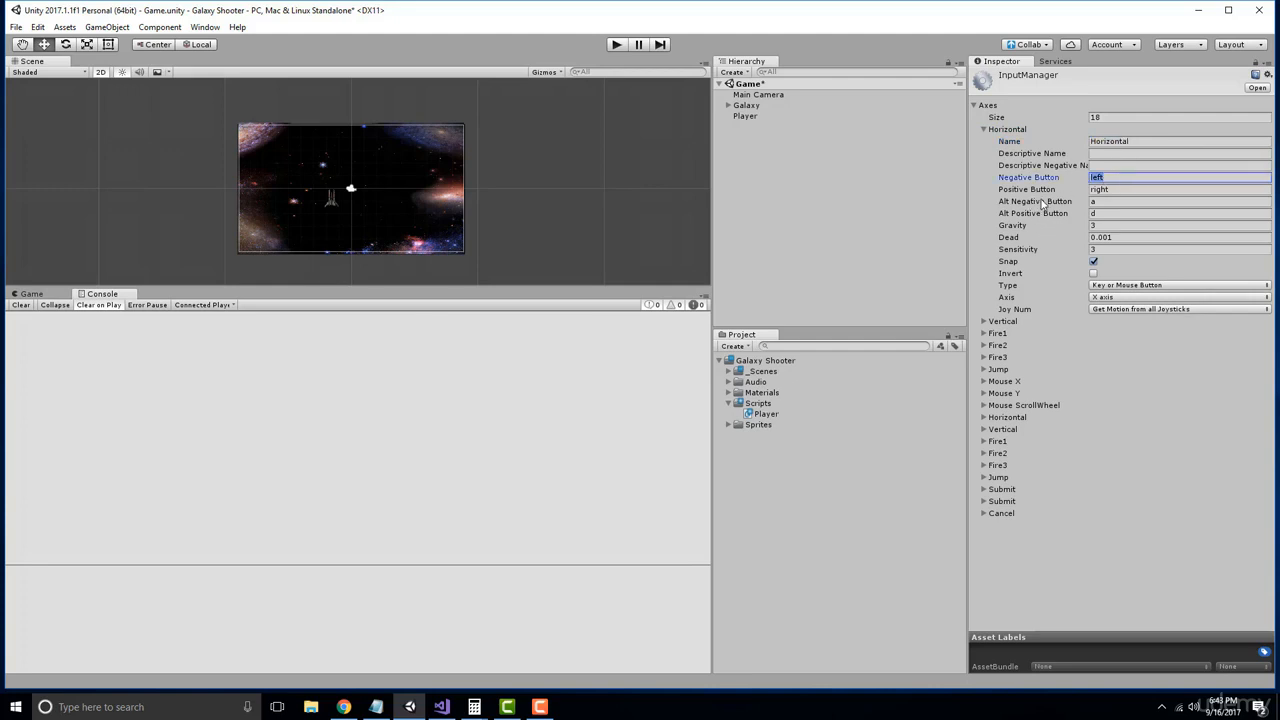
{"action": "left_click", "coordinate": [1170, 188]}
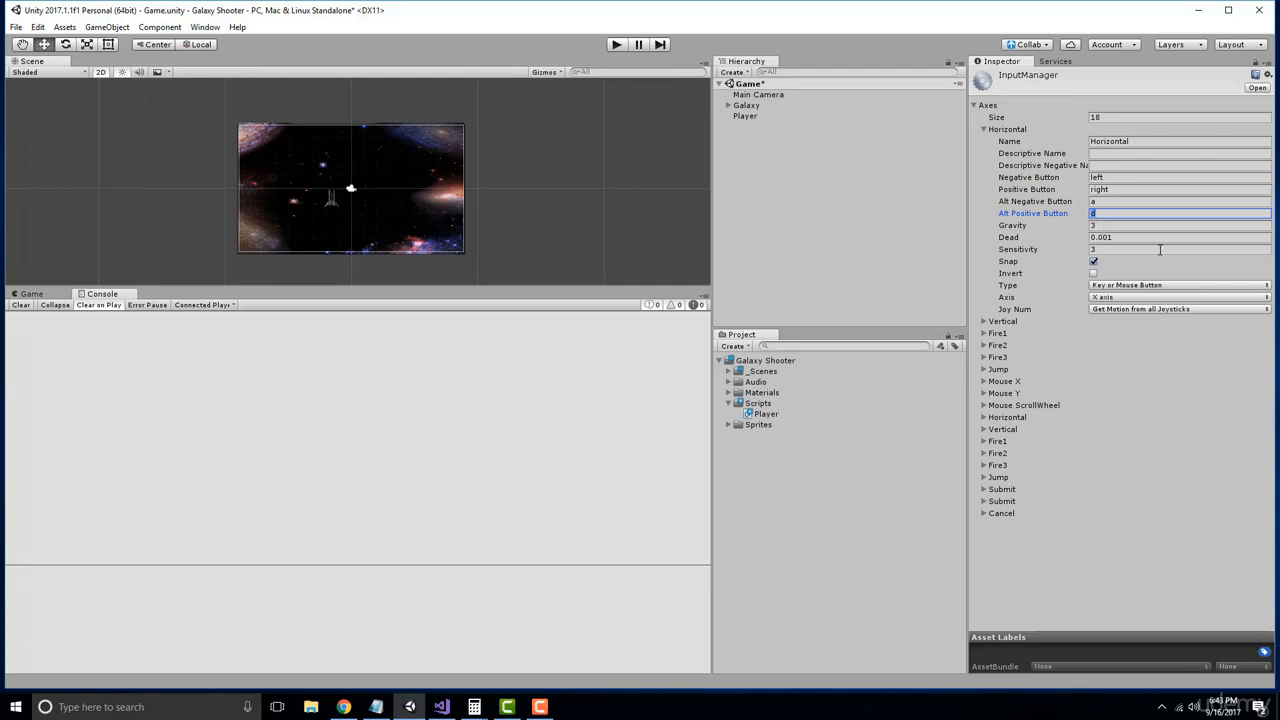
{"action": "mouse_move", "coordinate": [1088, 298]}
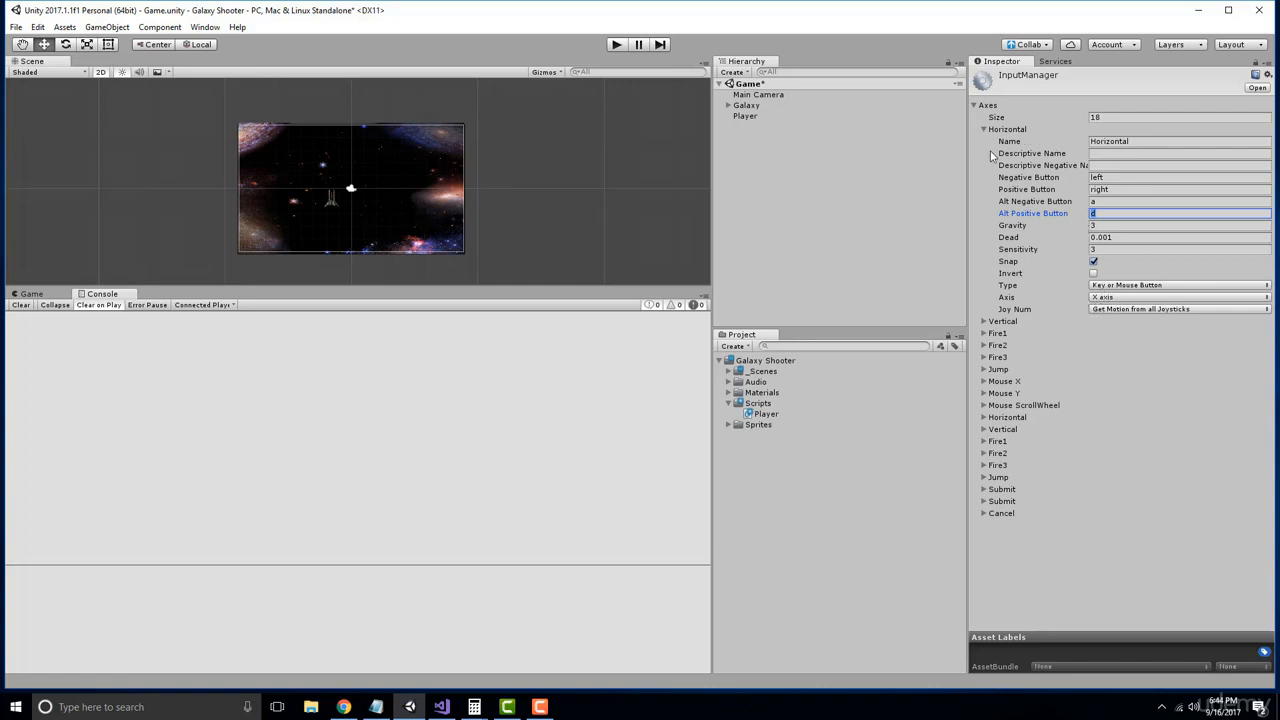
{"action": "left_click", "coordinate": [984, 128]}
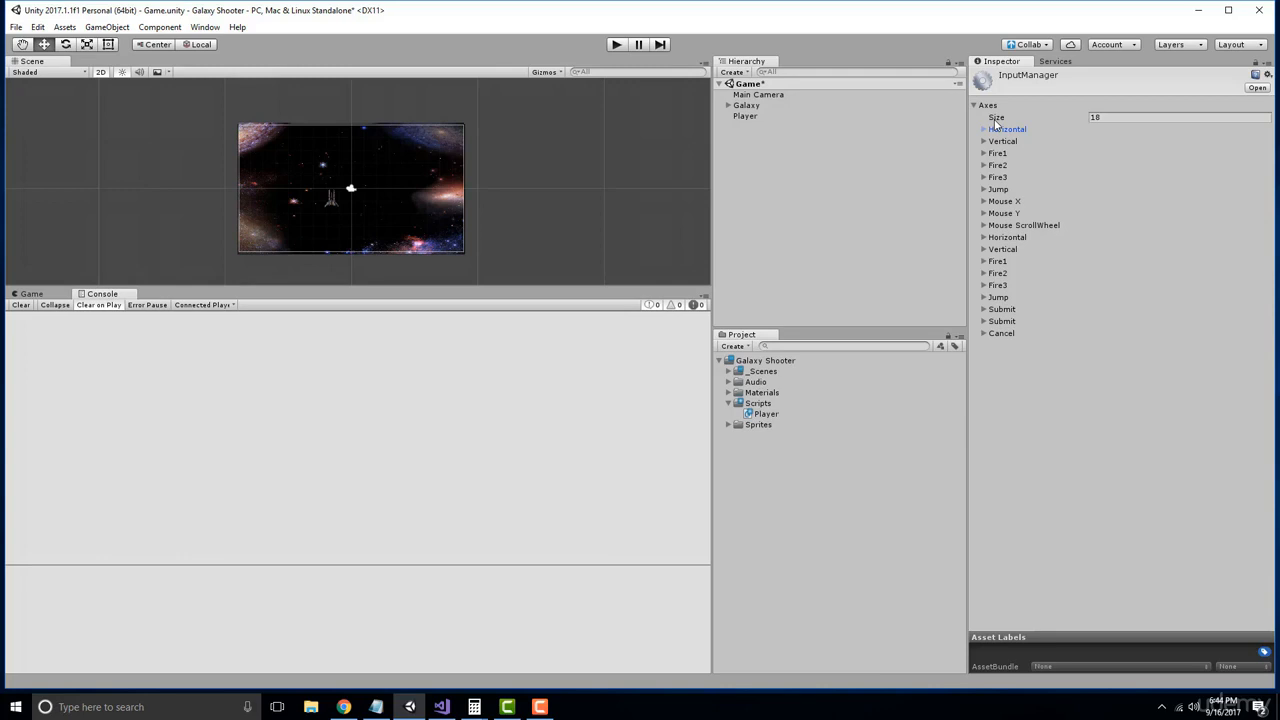
Select the Player object in the Hierarchy to show its properties
{"action": "left_click", "coordinate": [744, 116]}
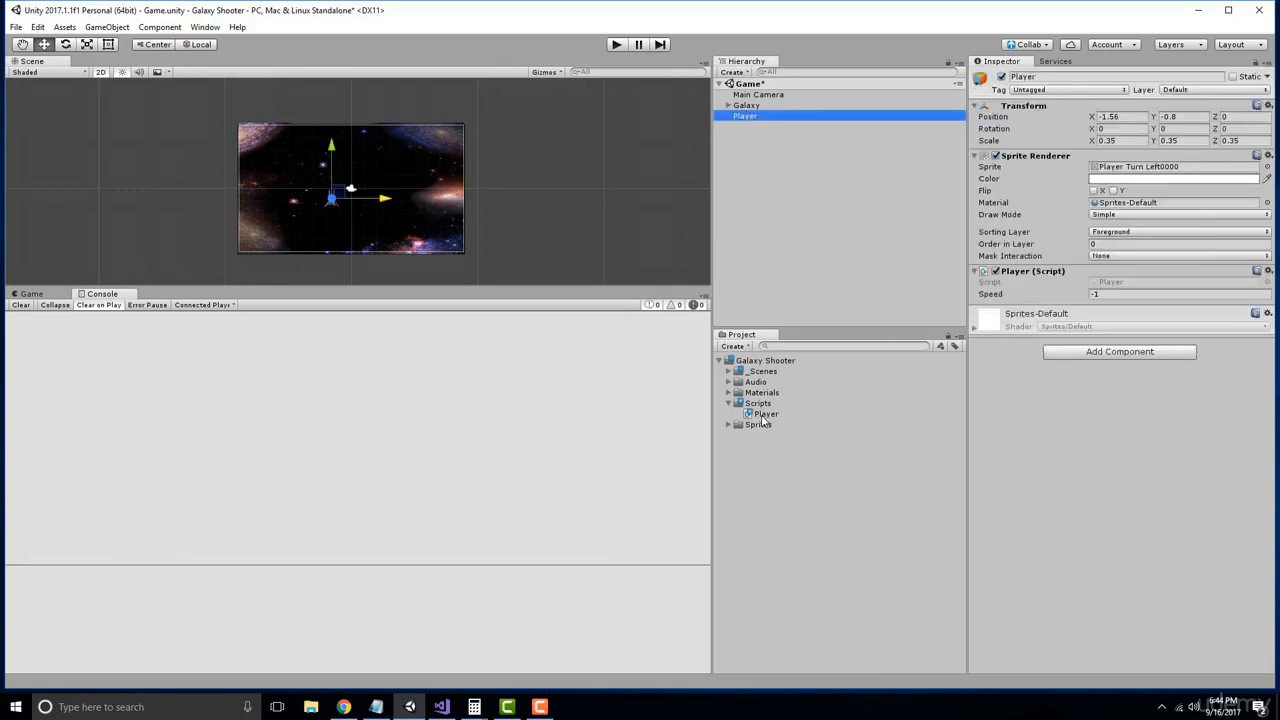
In the Player script, add 'public float horizontalInput;' below the speed field
{"action": "double_click", "coordinate": [764, 414]}
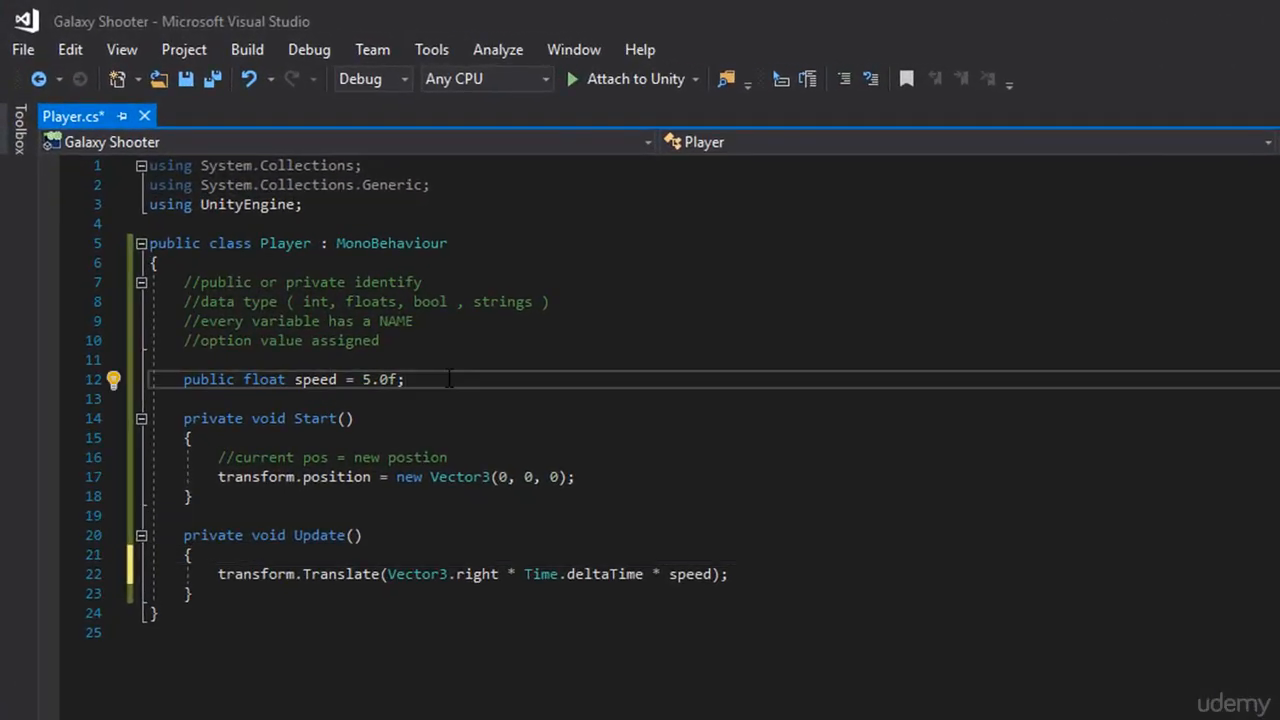
{"action": "key", "text": "Enter"}
{"action": "type", "text": "public float"}
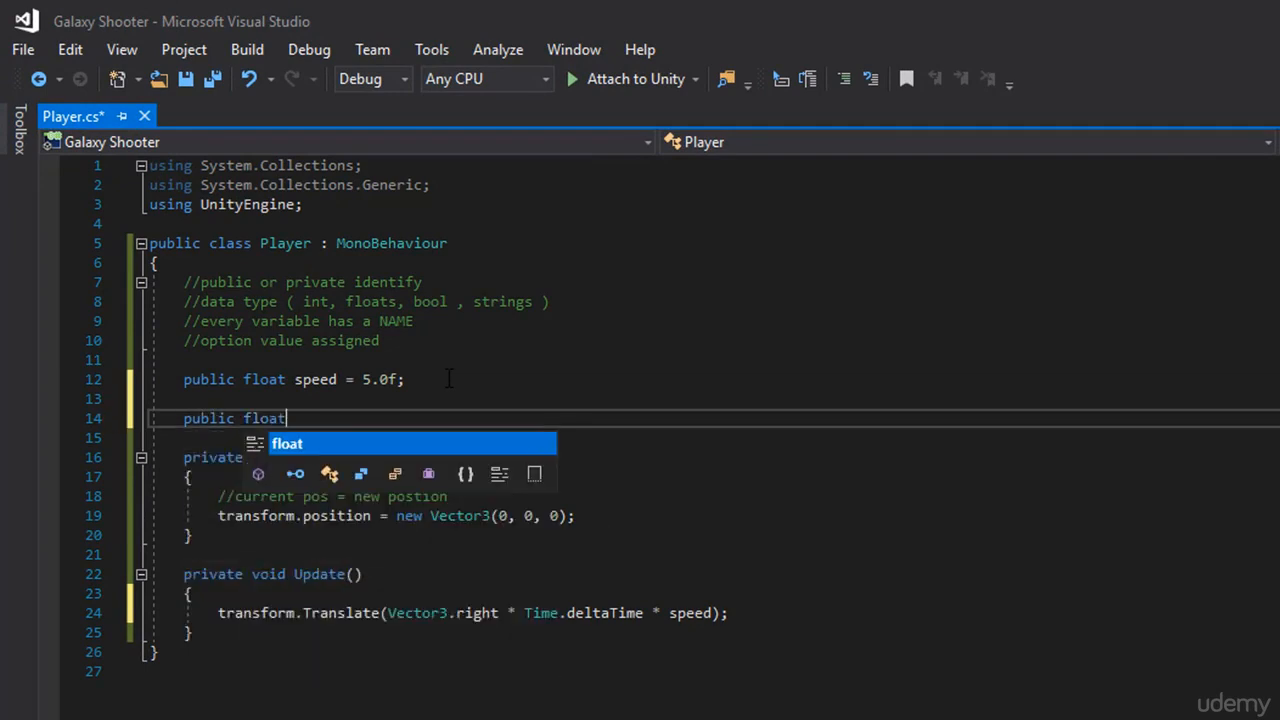
{"action": "type", "text": "ho"}
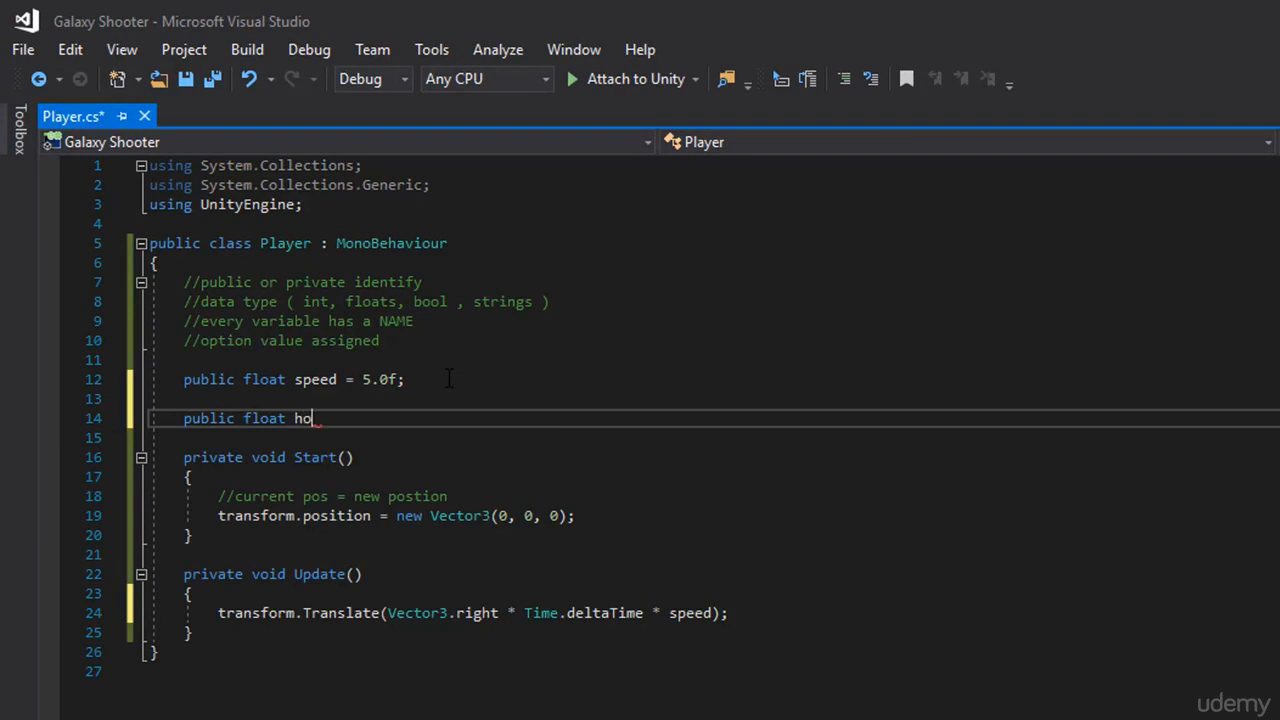
{"action": "type", "text": "rizontalInp"}
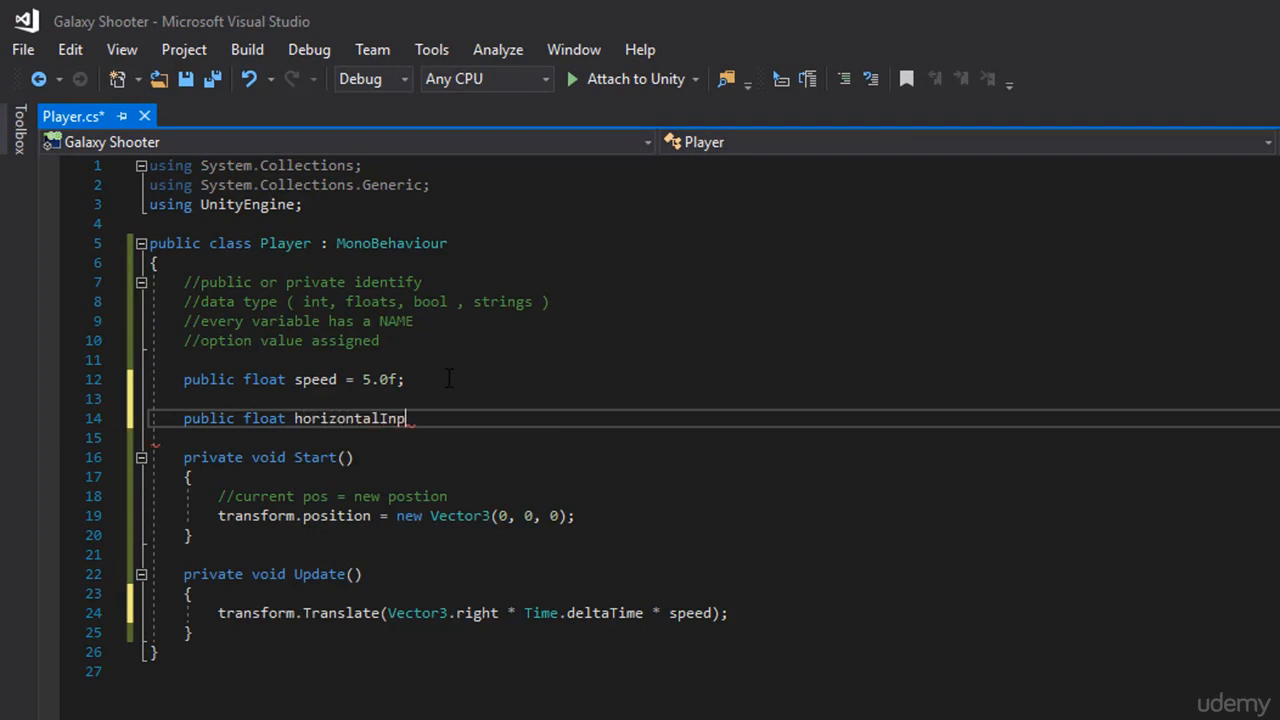
{"action": "type", "text": "ut;"}
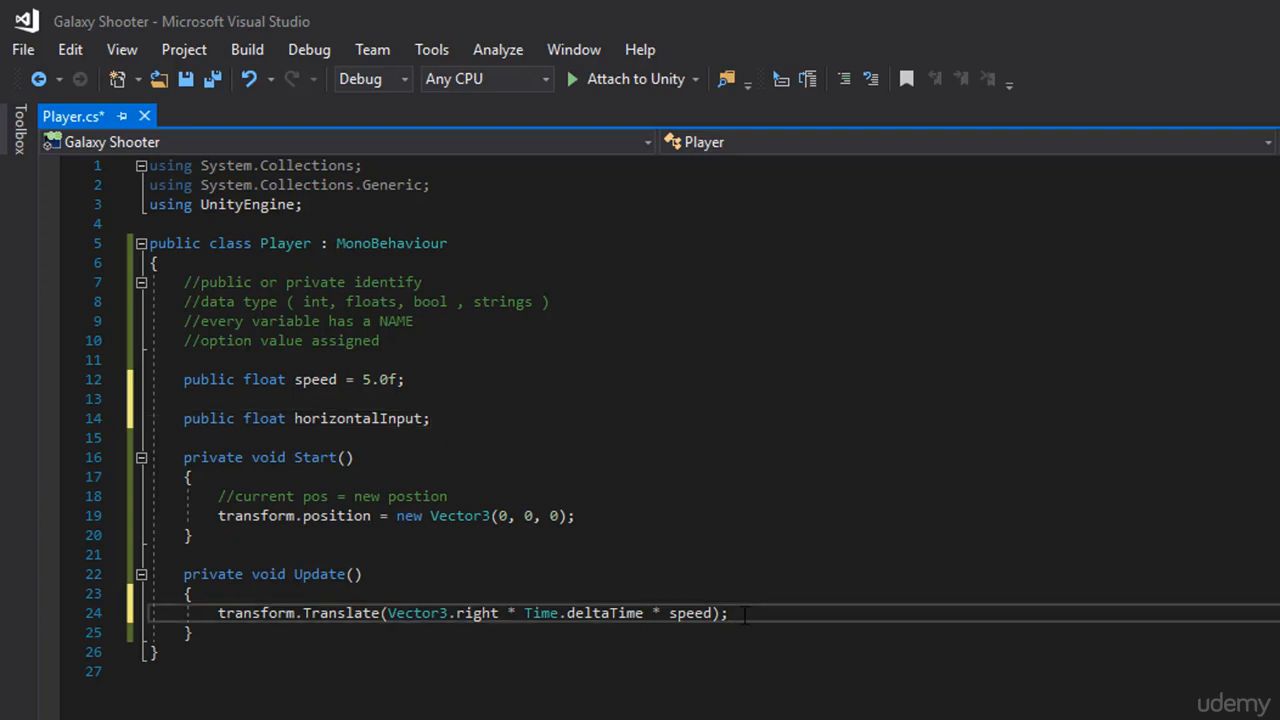
In Update, write horizontalInput = Input.GetAxis("Horizontal"); below the Translate line
{"action": "type", "text": "h"}
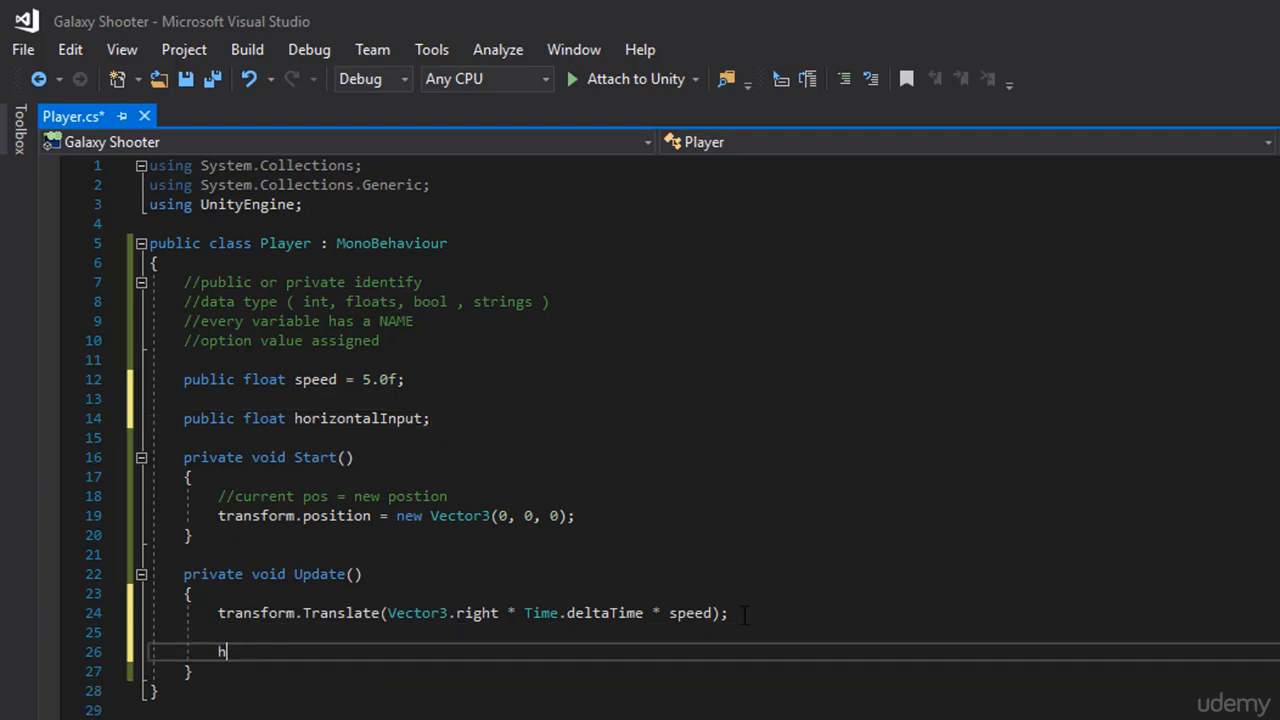
{"action": "type", "text": "orizontalInput ="}
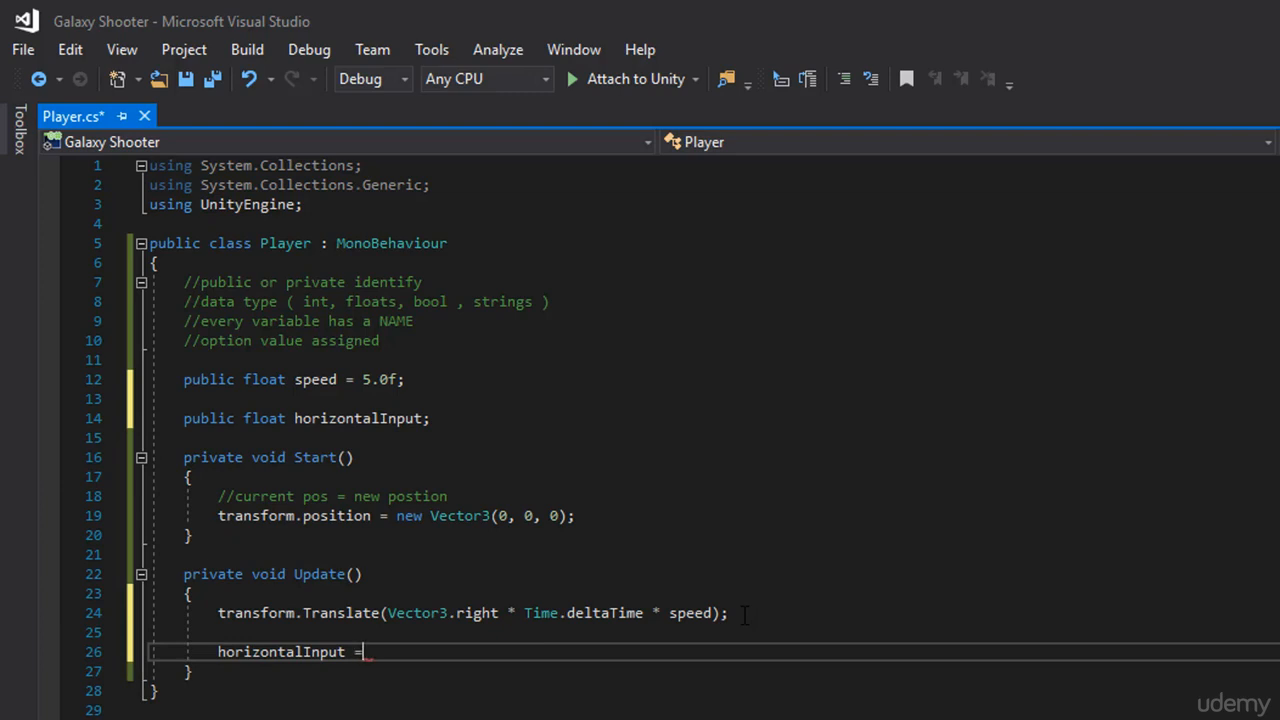
{"action": "type", "text": "Input"}
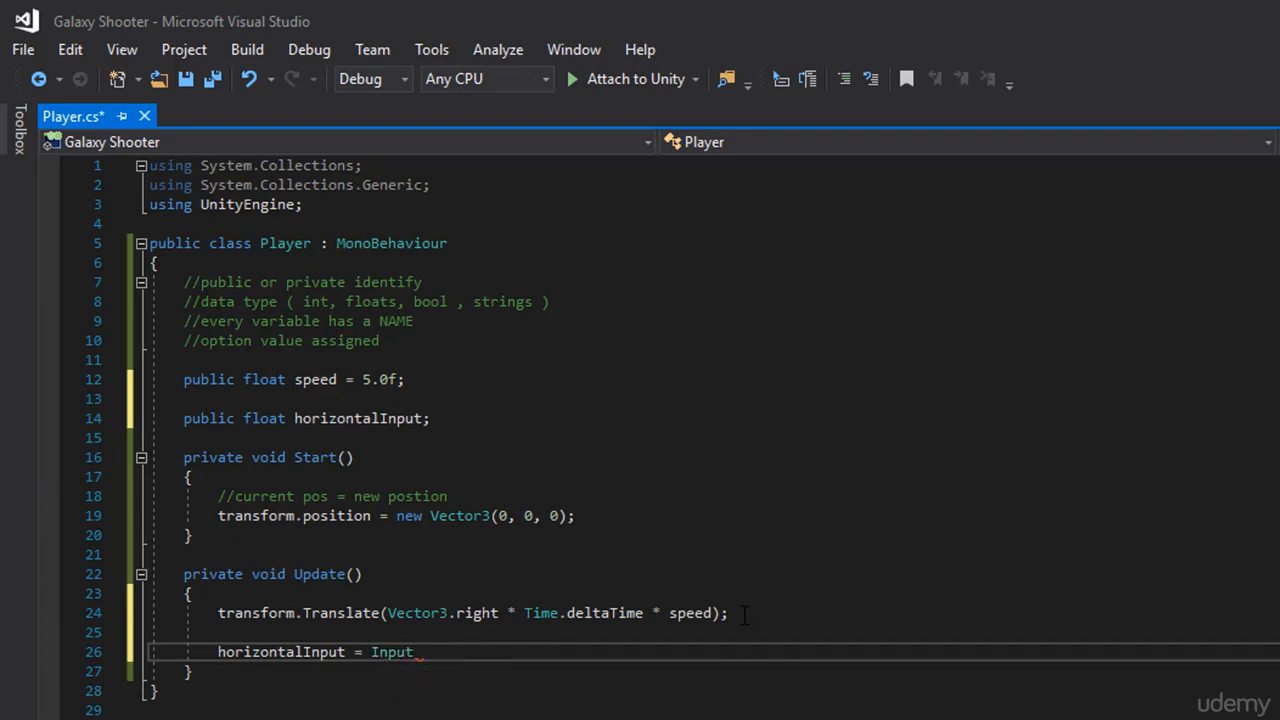
{"action": "type", "text": ".geta"}
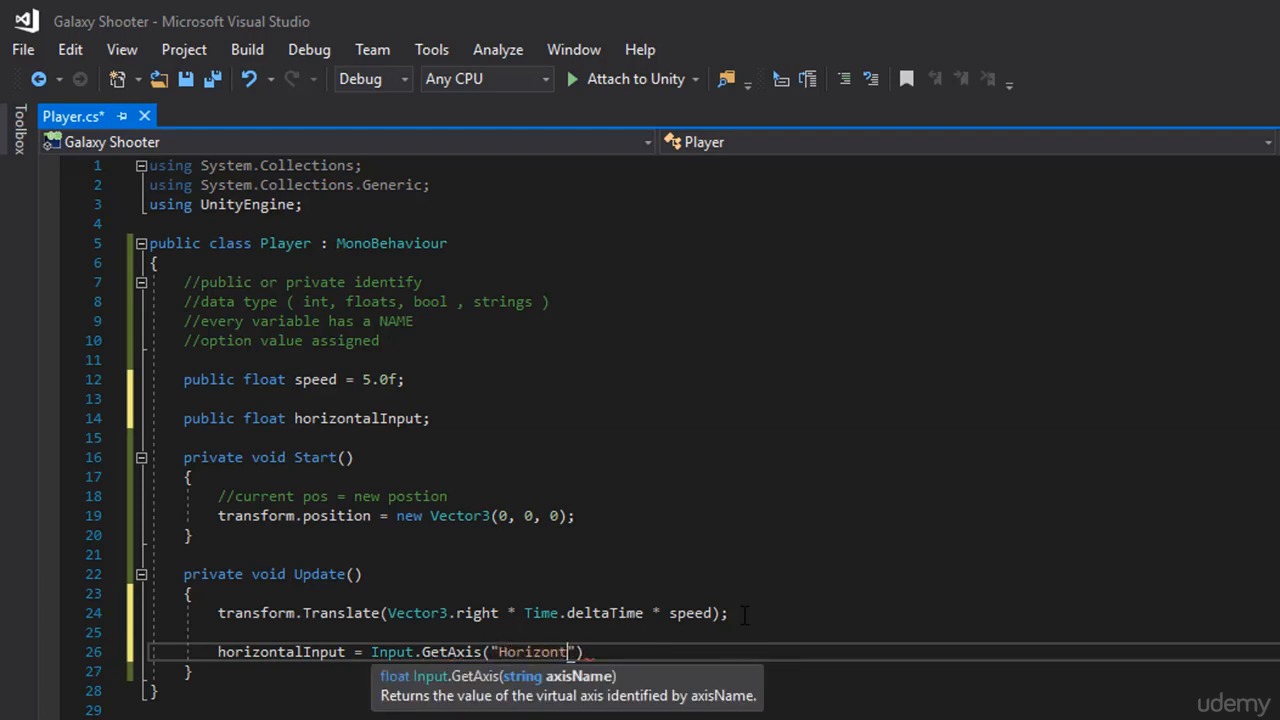
{"action": "type", "text": ")"}
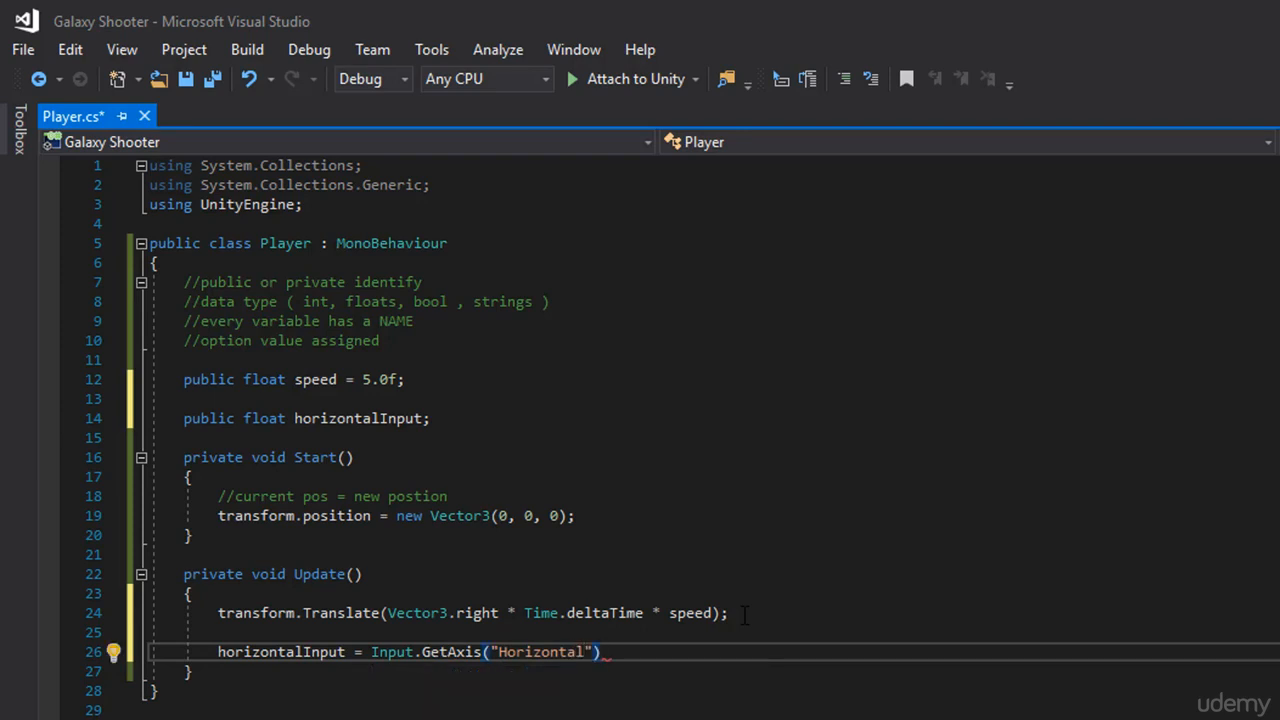
{"action": "type", "text": ";"}
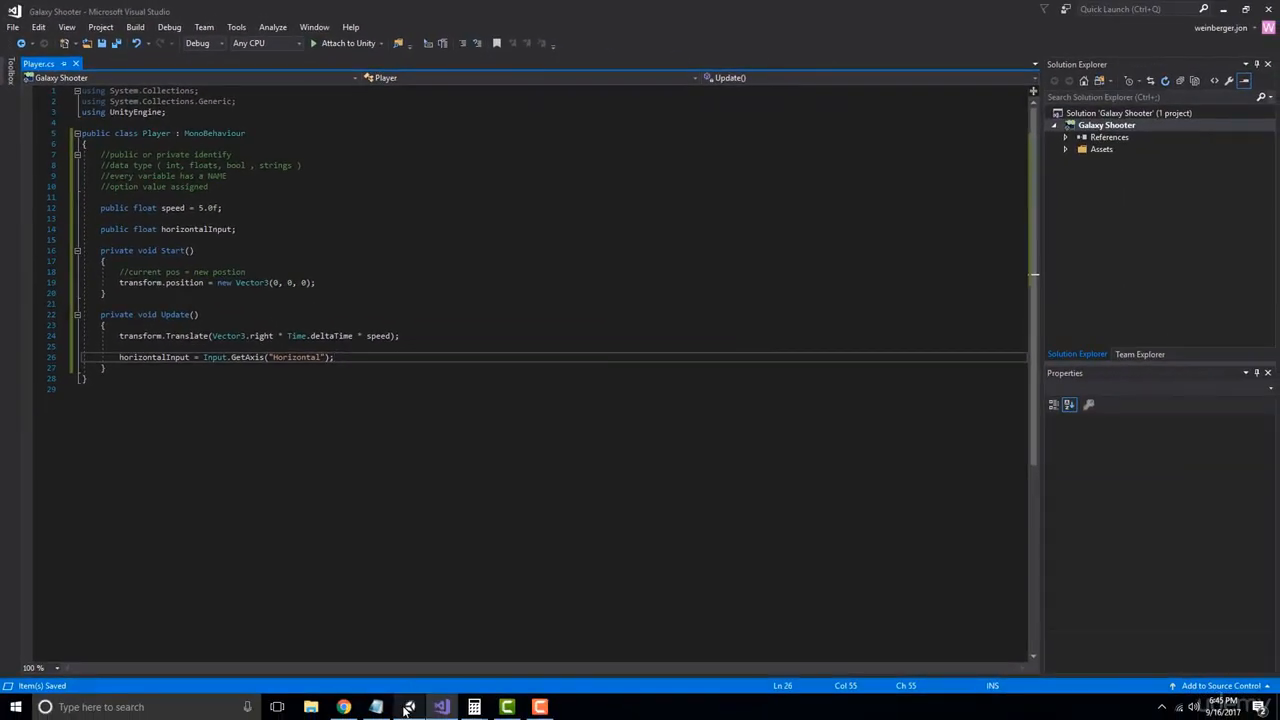
Switch back to Unity to recompile the script and select the Player object
{"action": "left_click", "coordinate": [408, 706]}
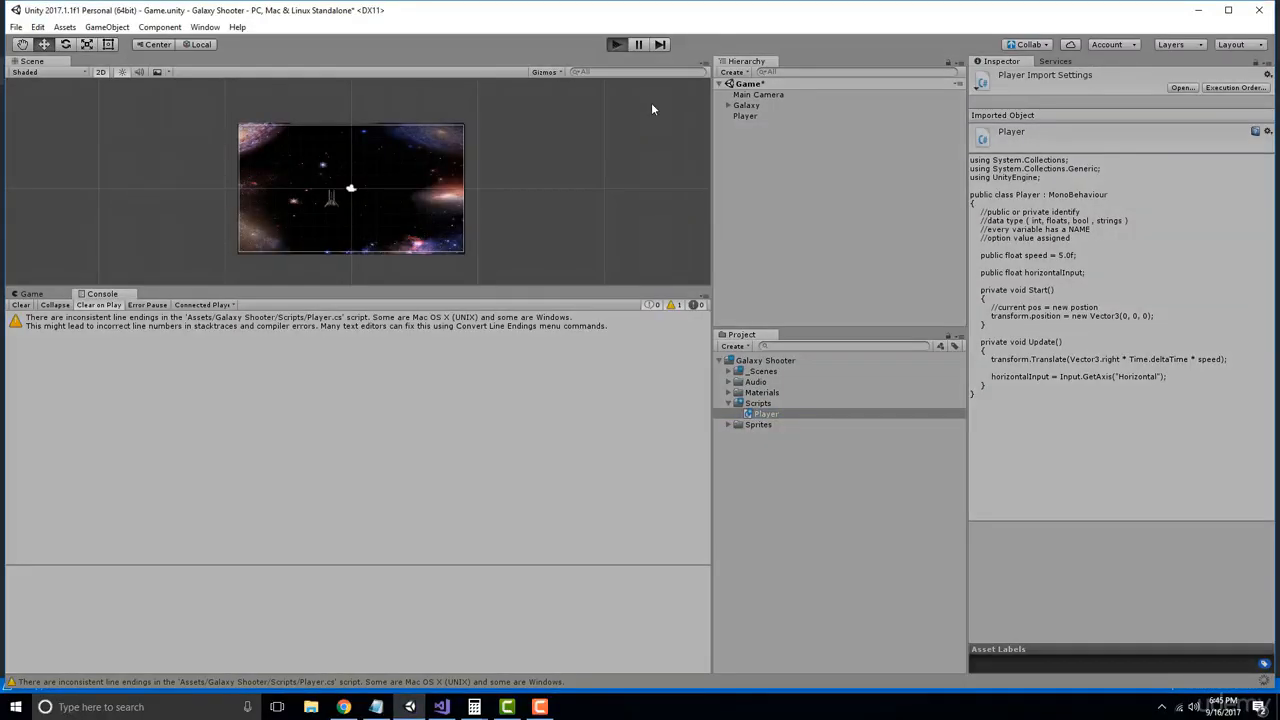
{"action": "mouse_move", "coordinate": [748, 120]}
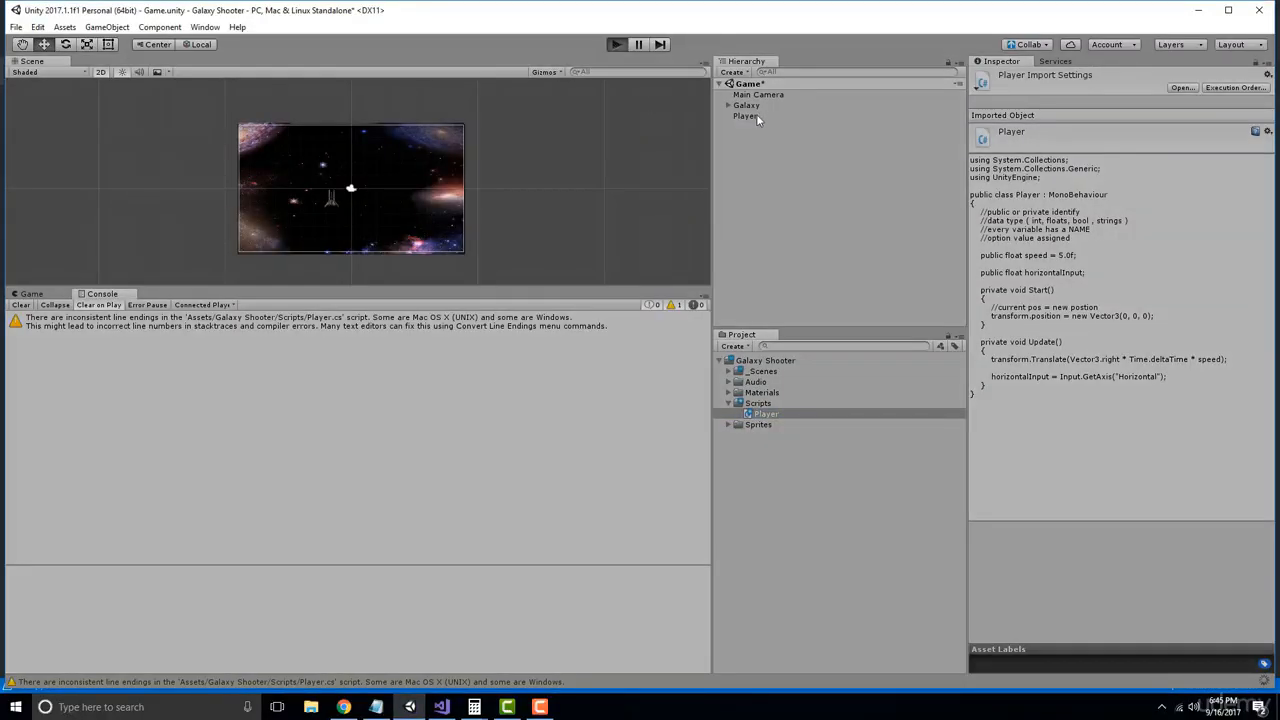
{"action": "left_click", "coordinate": [744, 116]}
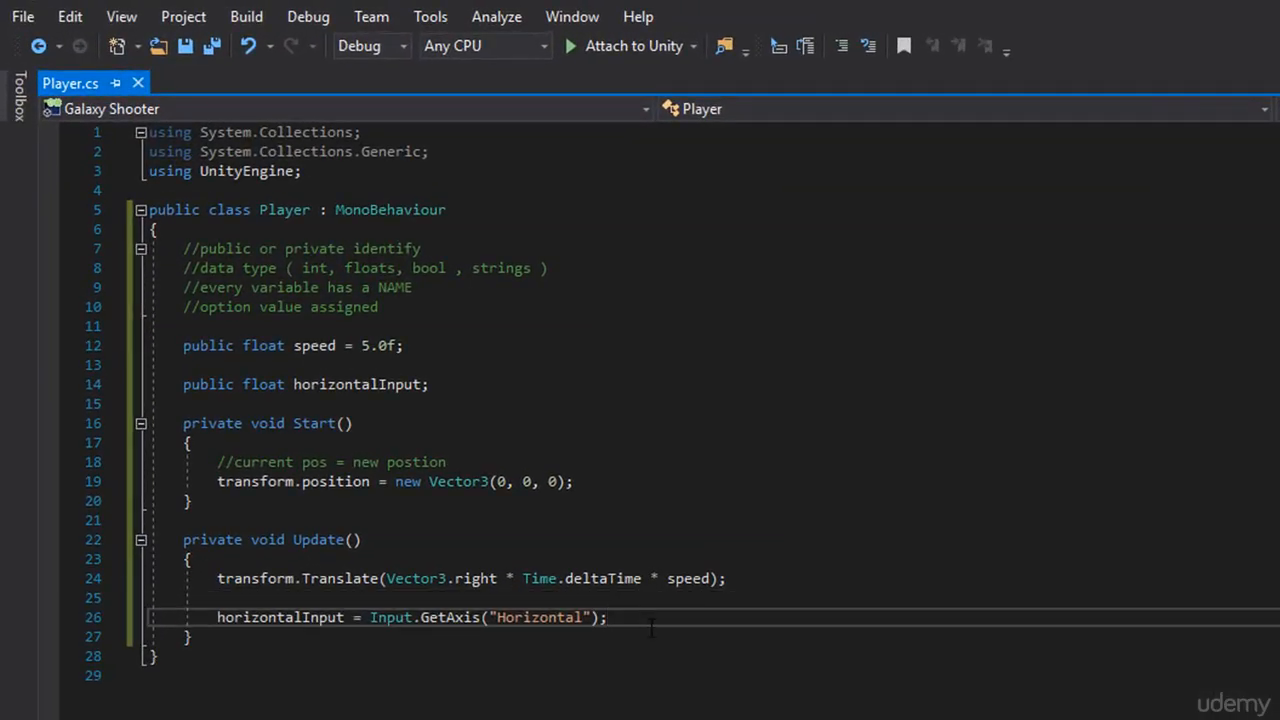
Remove the public field and declare local float horizontalInput = Input.GetAxis("Horizontal") first in Update
{"action": "double_click", "coordinate": [280, 616]}
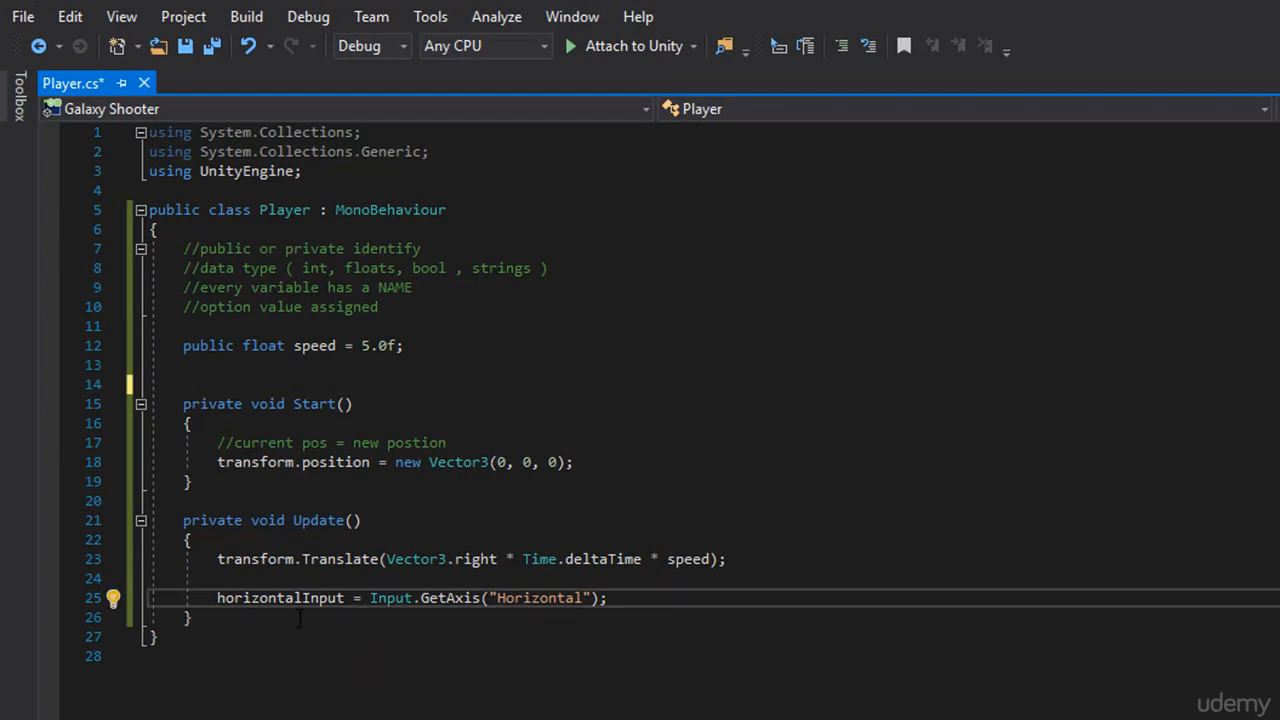
{"action": "type", "text": "float"}
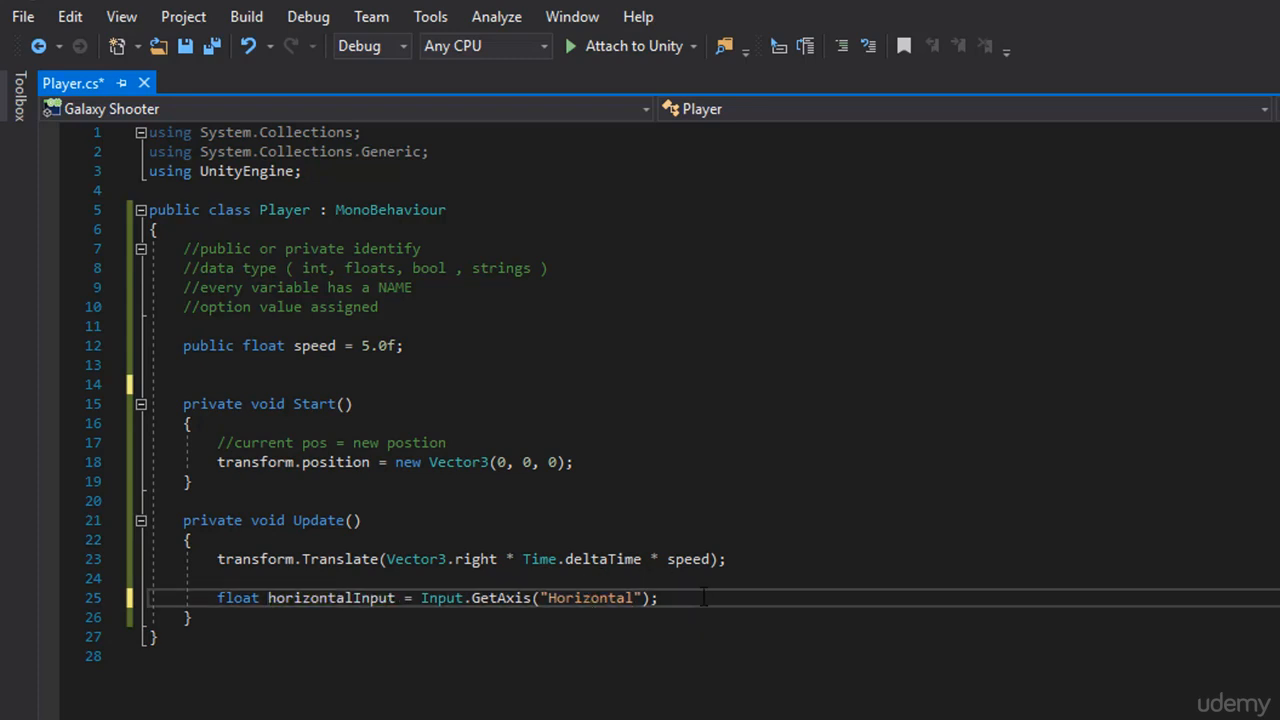
{"action": "left_click_drag", "start_coordinate": [316, 596], "coordinate": [658, 596]}
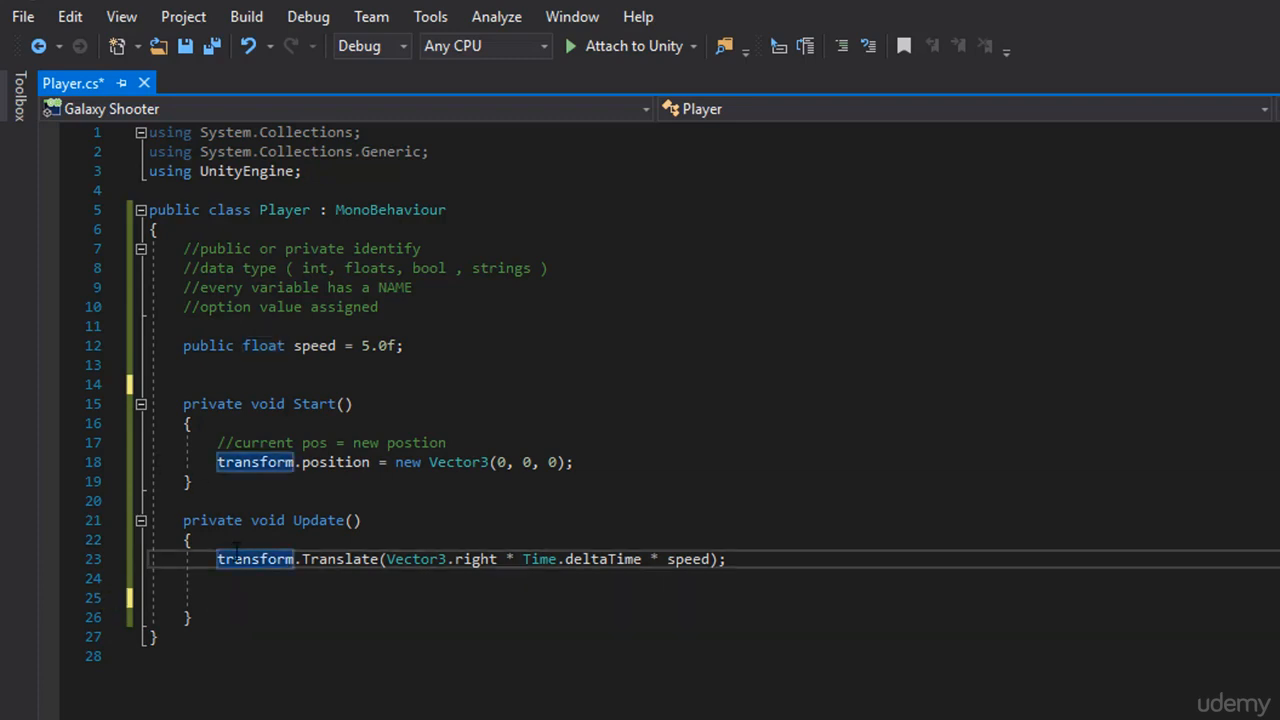
{"action": "type", "text": "float horizontalInput = Input.GetAxis(\"Horizontal\");"}
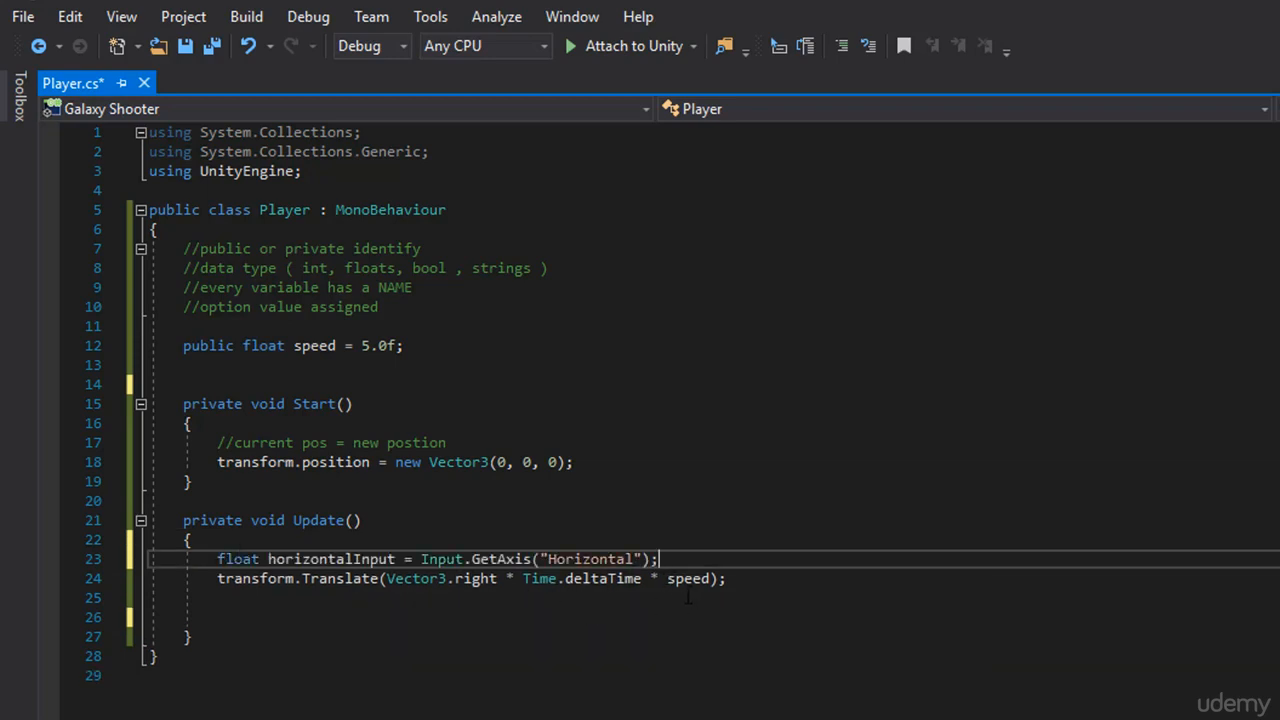
{"action": "mouse_move", "coordinate": [692, 578]}
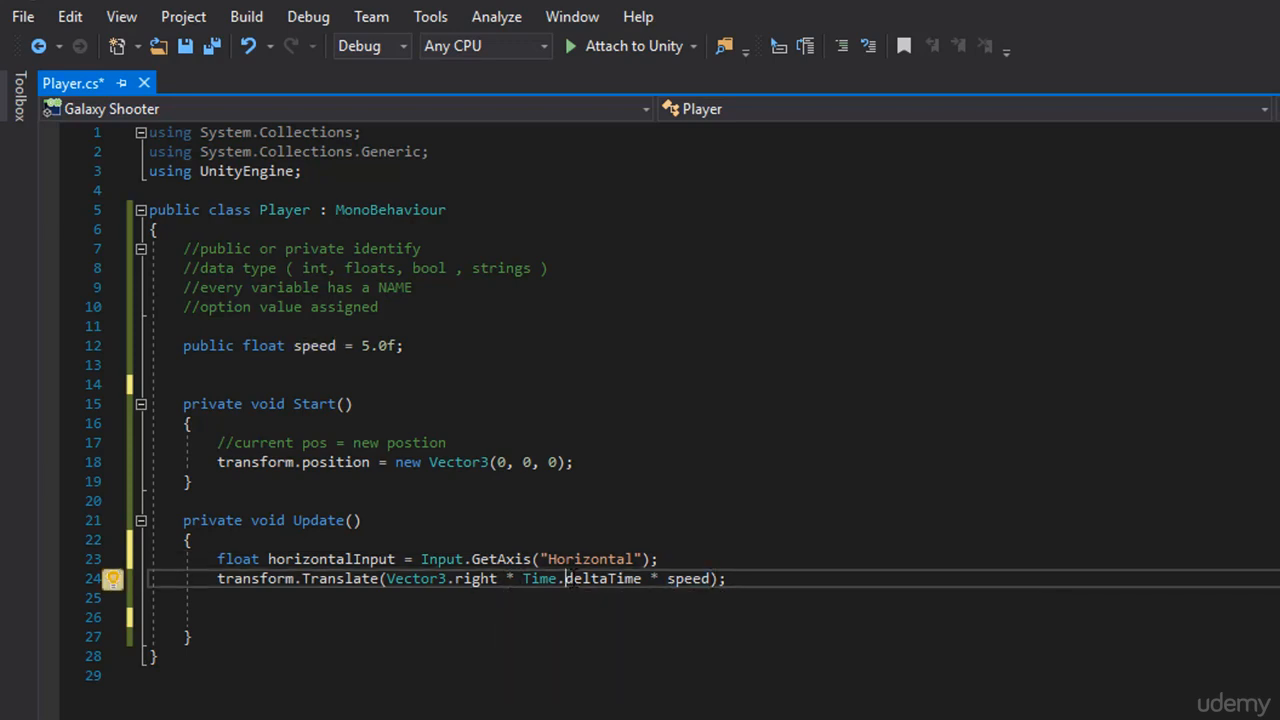
Append * horizontalInput to the Translate movement expression
{"action": "double_click", "coordinate": [686, 578]}
{"action": "type", "text": " * j"}
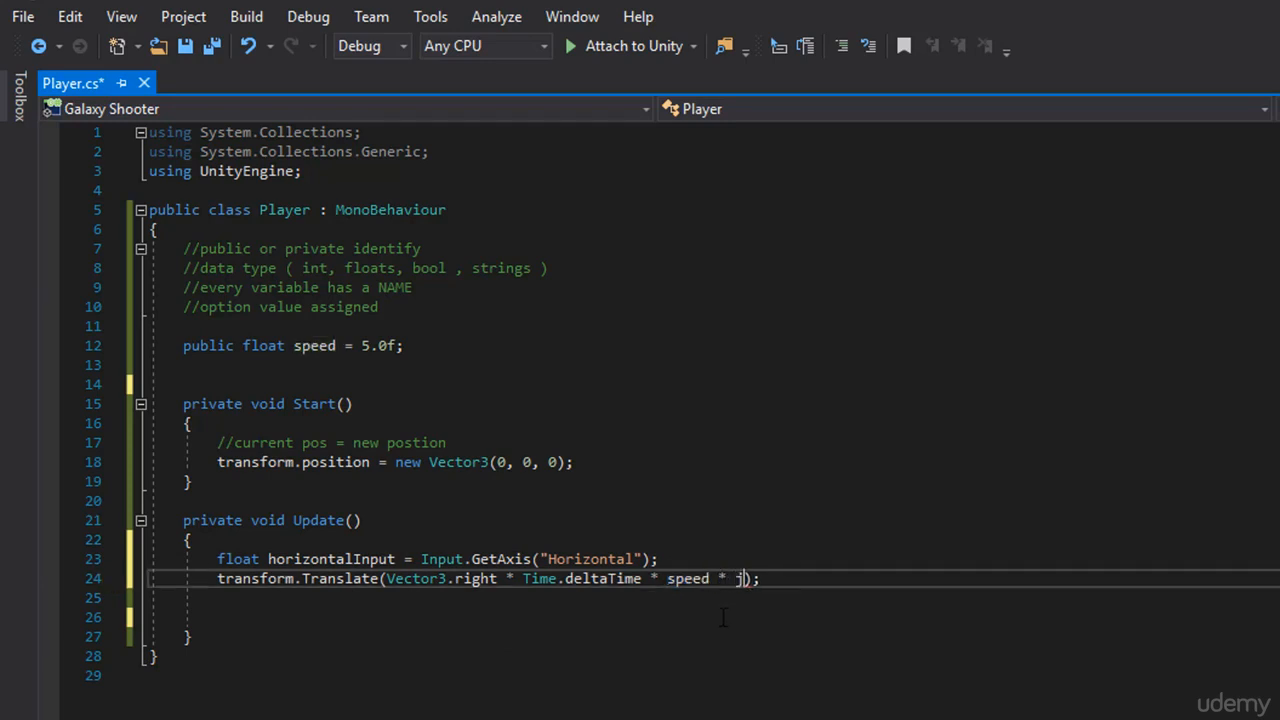
{"action": "type", "text": "hori"}
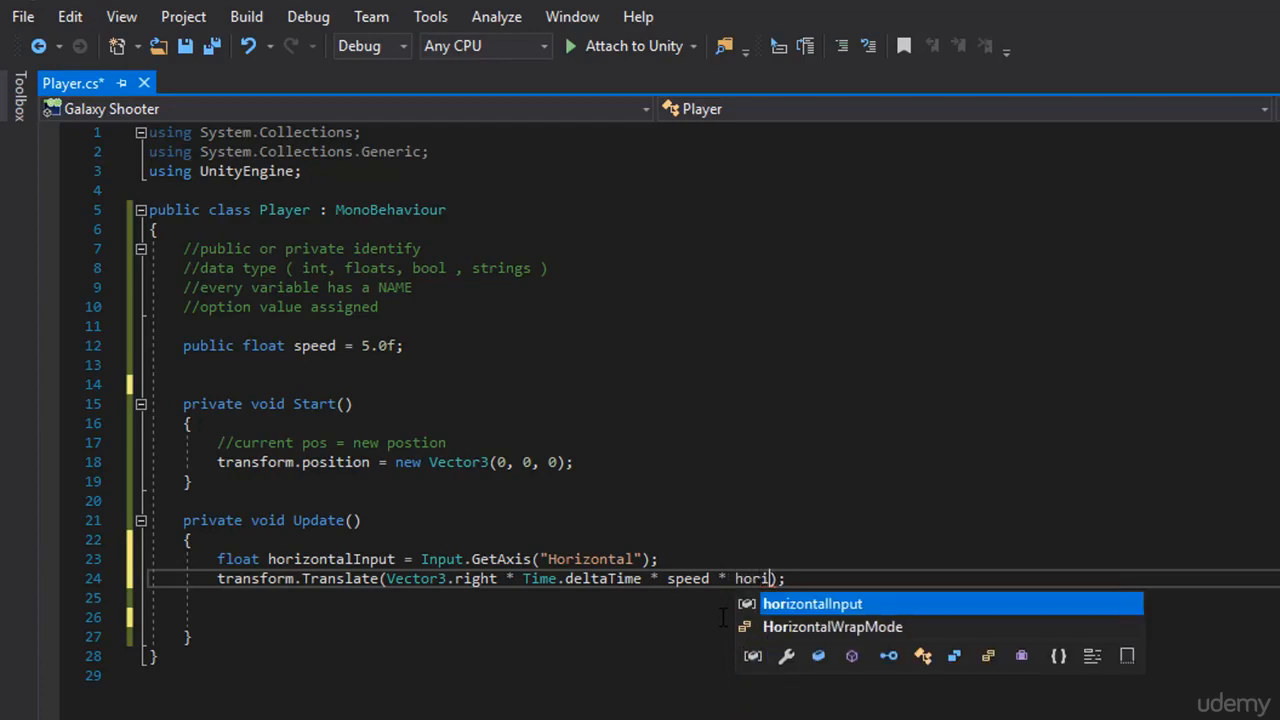
{"action": "key", "text": "Tab"}
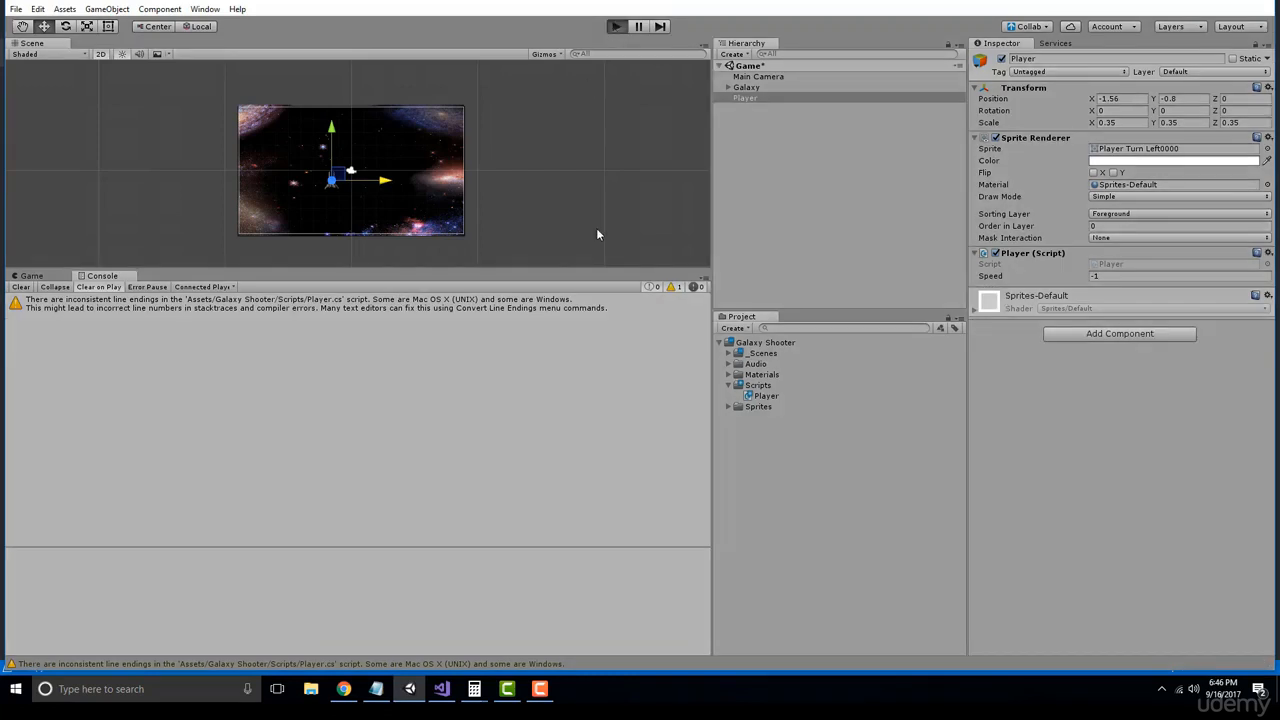
{"action": "left_click", "coordinate": [620, 20]}
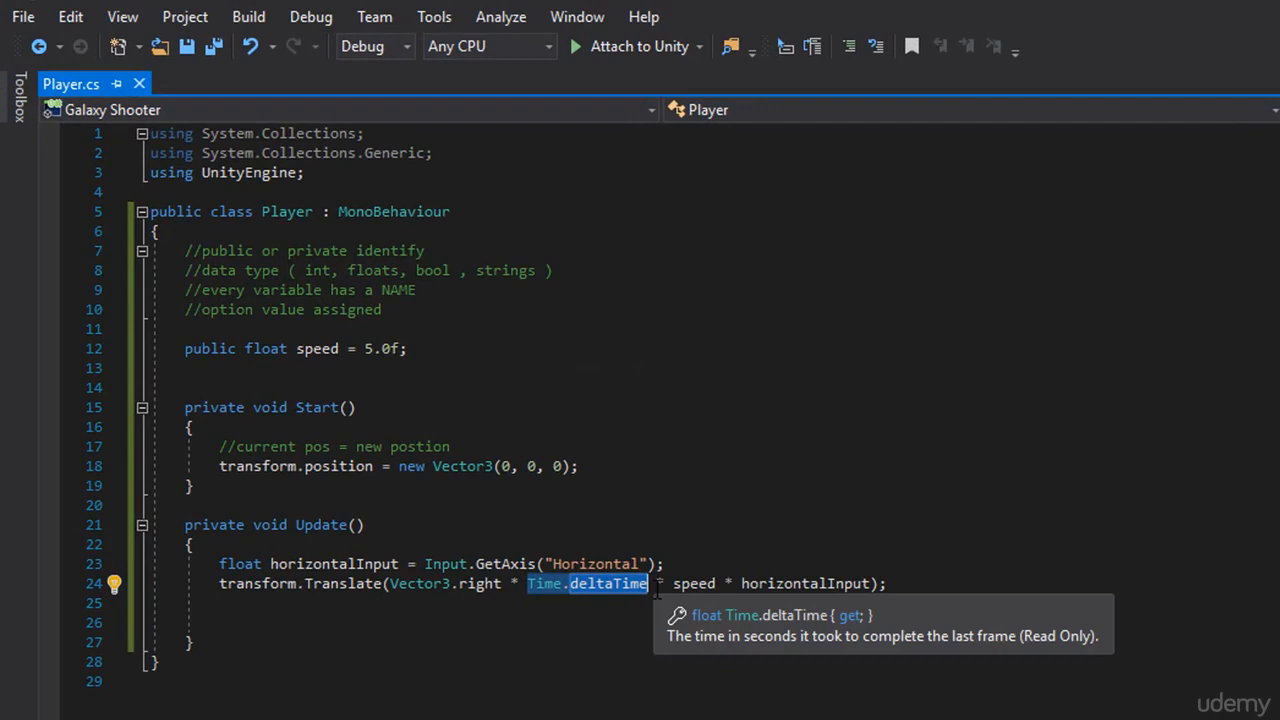
Rewrite Translate as Vector3.right * speed * horizontalInput * Time.deltaTime
{"action": "key", "text": "Delete"}
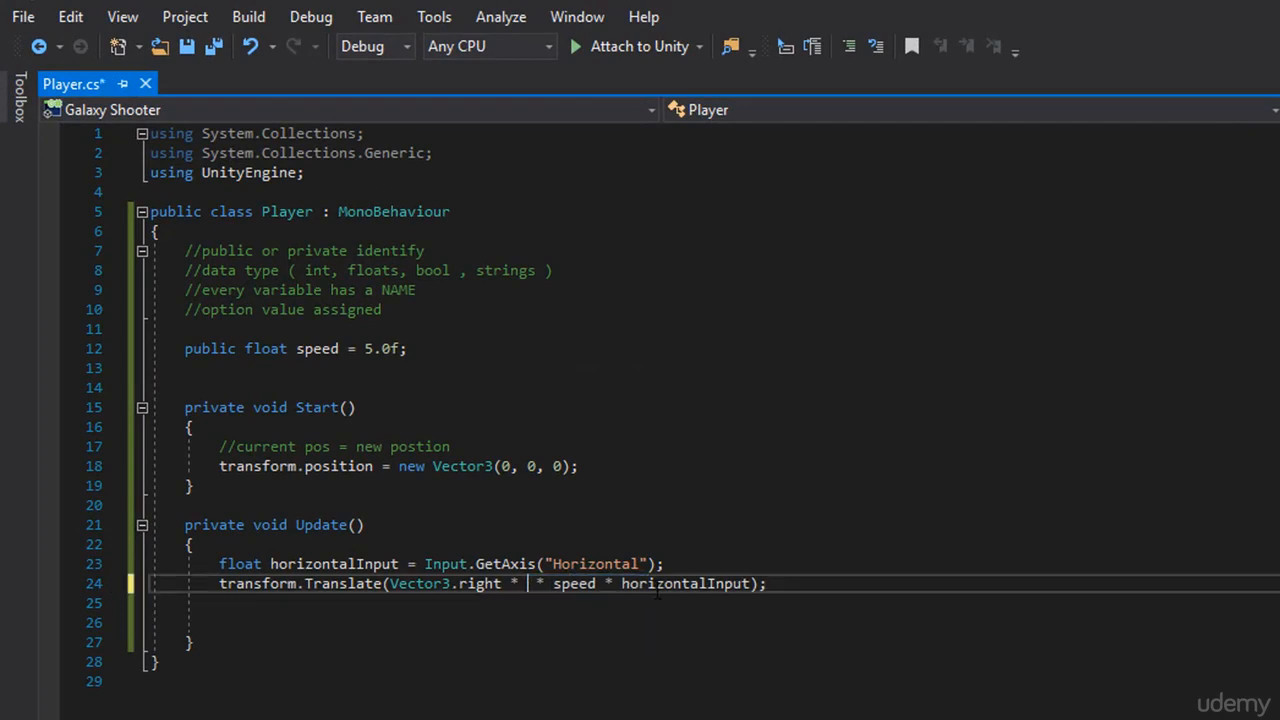
{"action": "key", "text": "Backspace"}
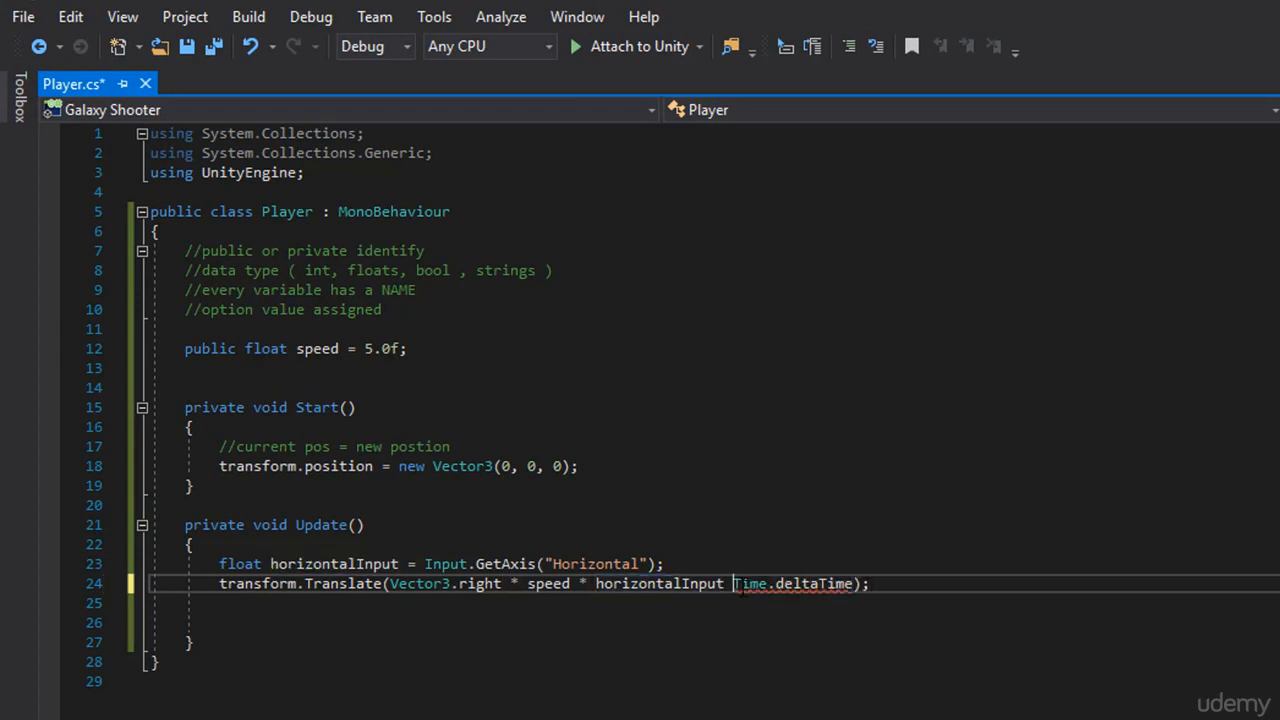
{"action": "type", "text": "*"}
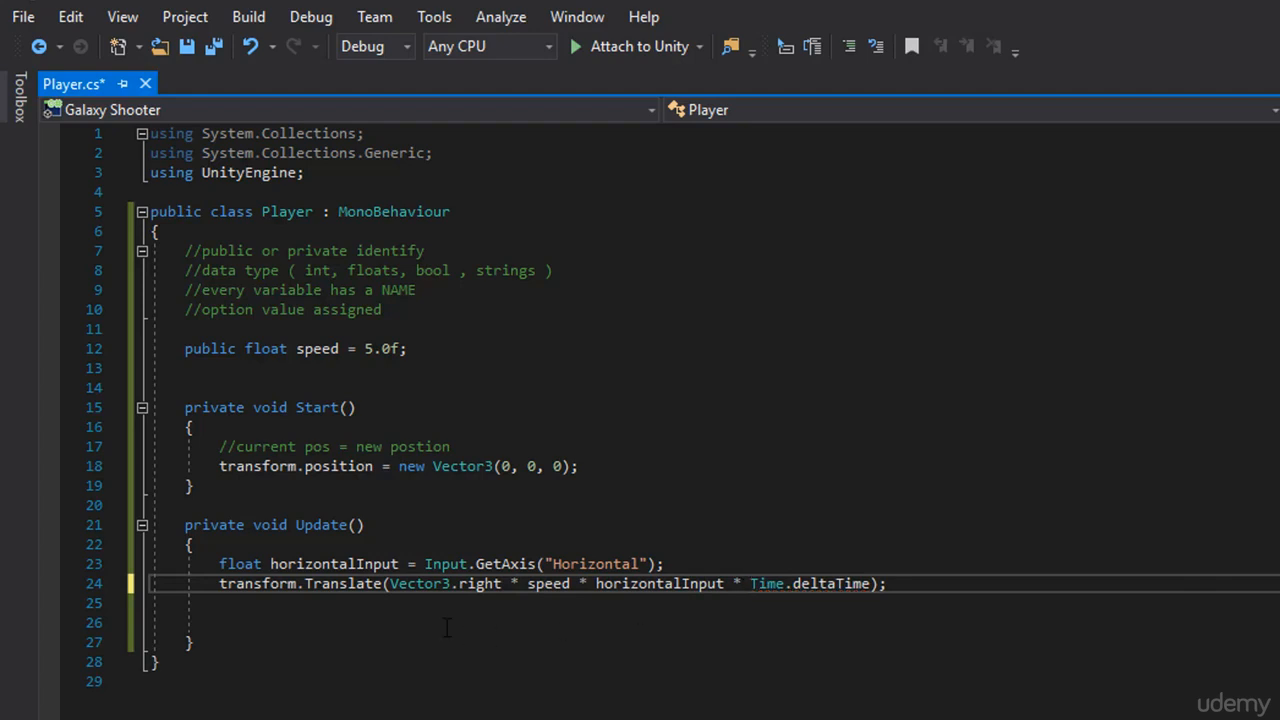
{"action": "double_click", "coordinate": [444, 584]}
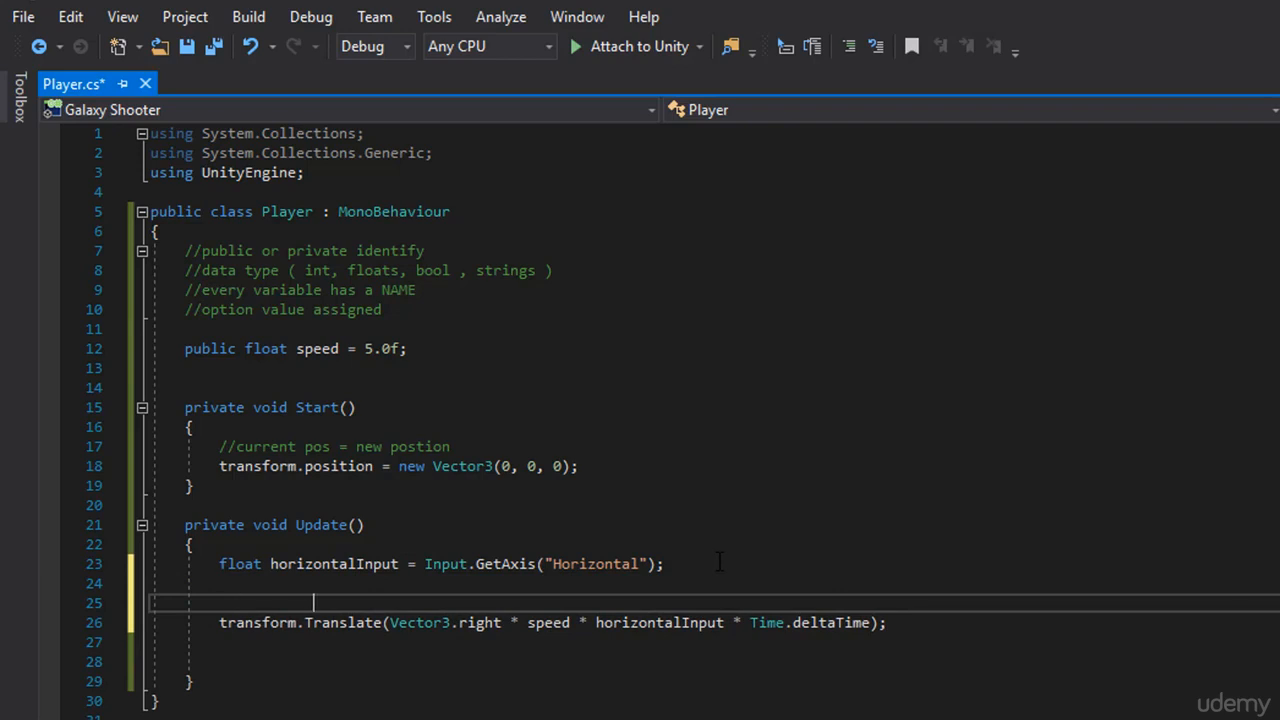
Write the comment //new Vector3(1, 0, 0) * 5 * 0 above the Translate line
{"action": "type", "text": "//new V"}
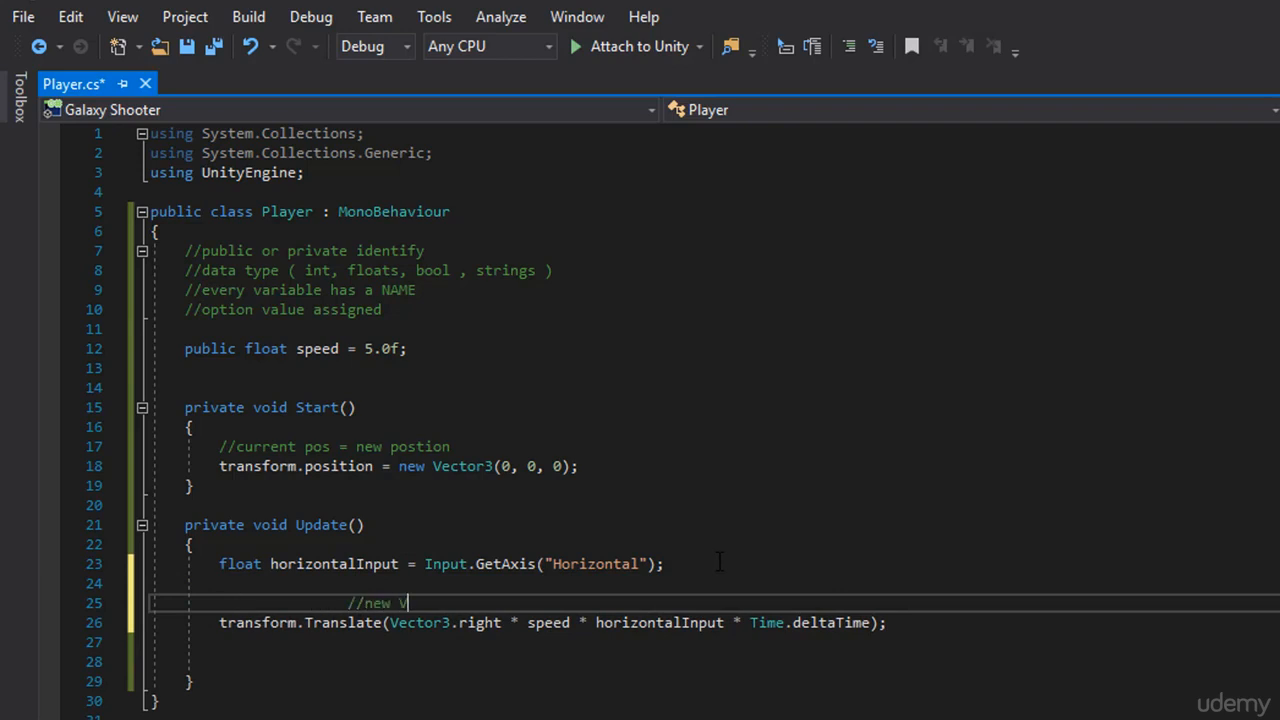
{"action": "type", "text": "ector"}
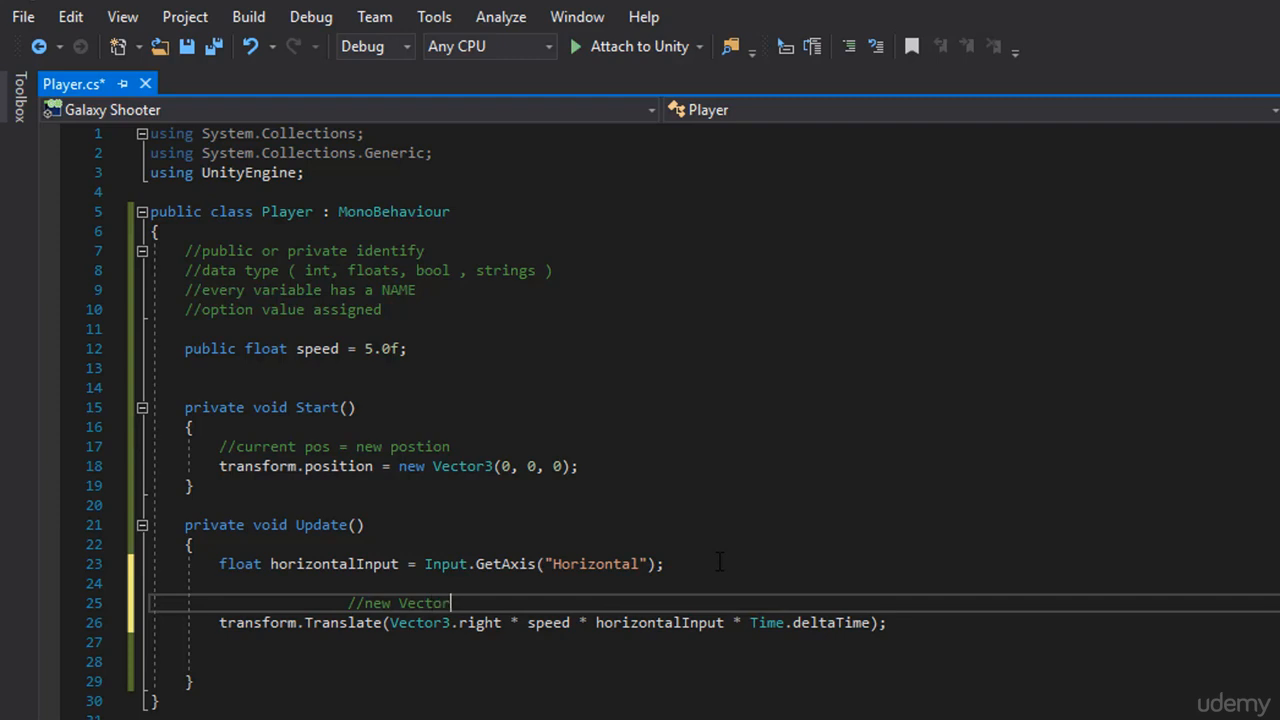
{"action": "type", "text": "(1, 0, 0) * 5"}
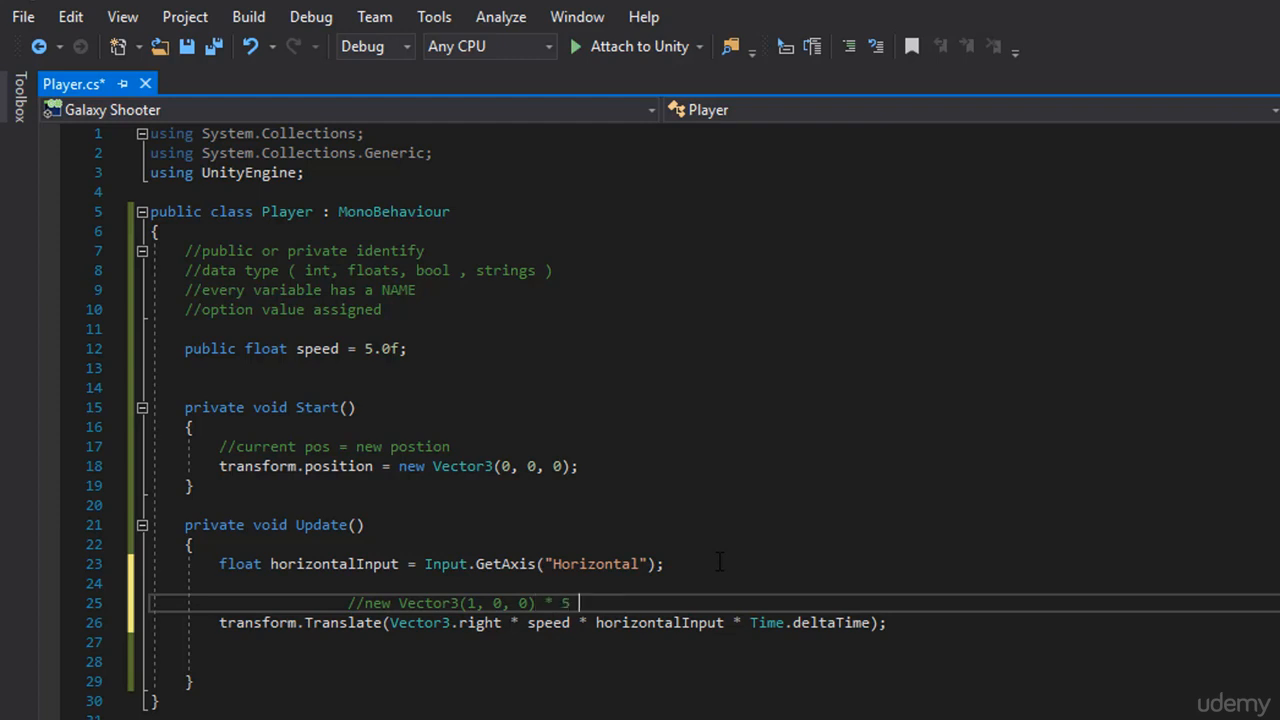
{"action": "type", "text": "*"}
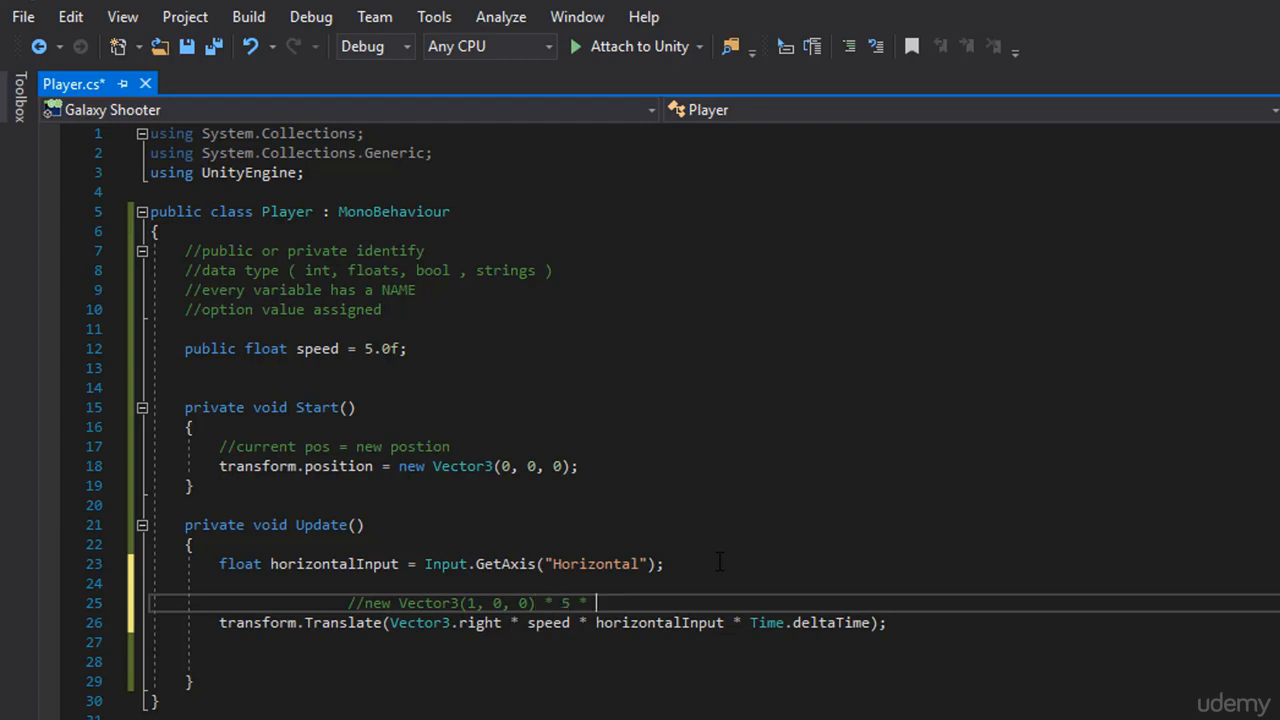
{"action": "type", "text": "0"}
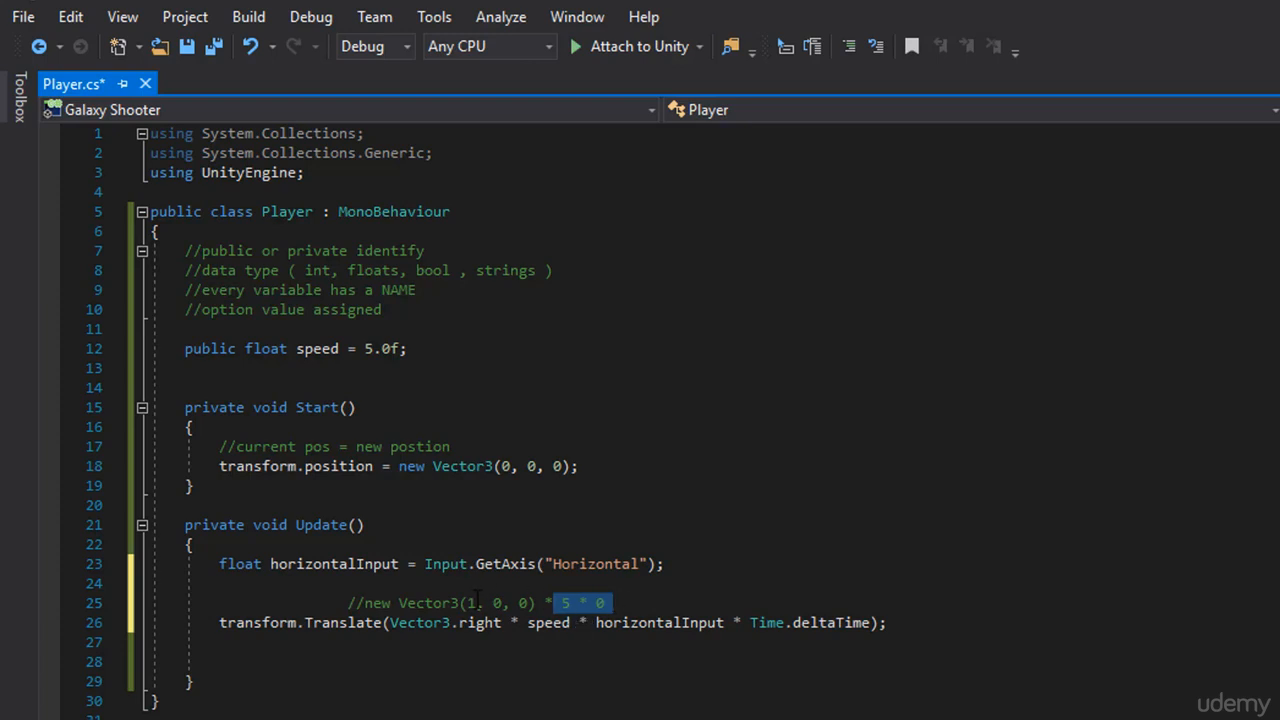
Work the comment's example through input values 0, 1 and -1 (giving 0, 5, -5)
{"action": "type", "text": "0"}
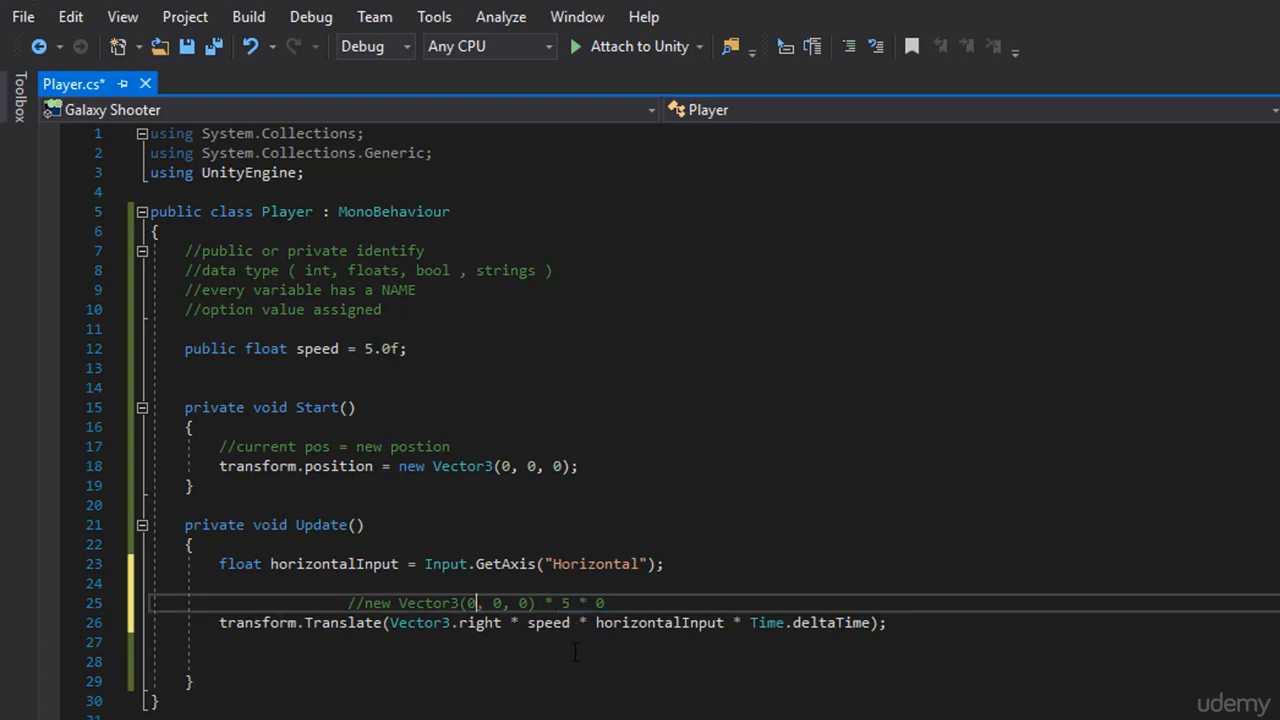
{"action": "type", "text": "1"}
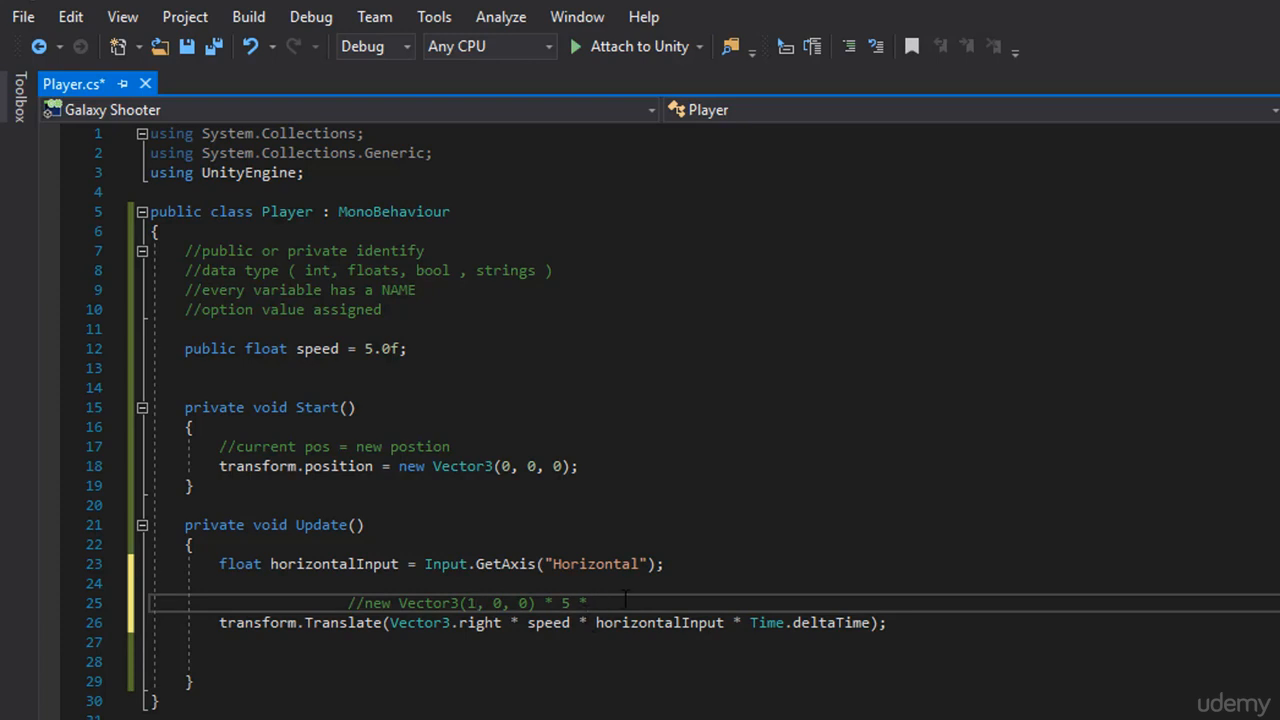
{"action": "type", "text": "1"}
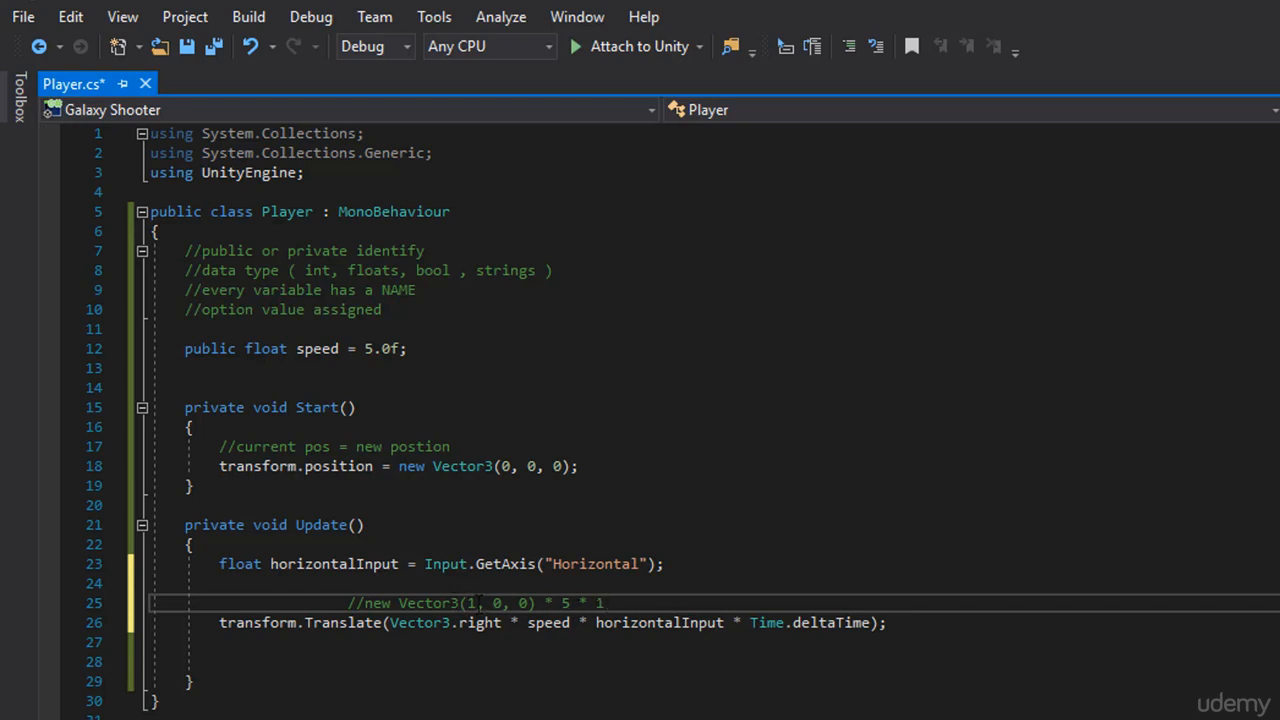
{"action": "type", "text": "5"}
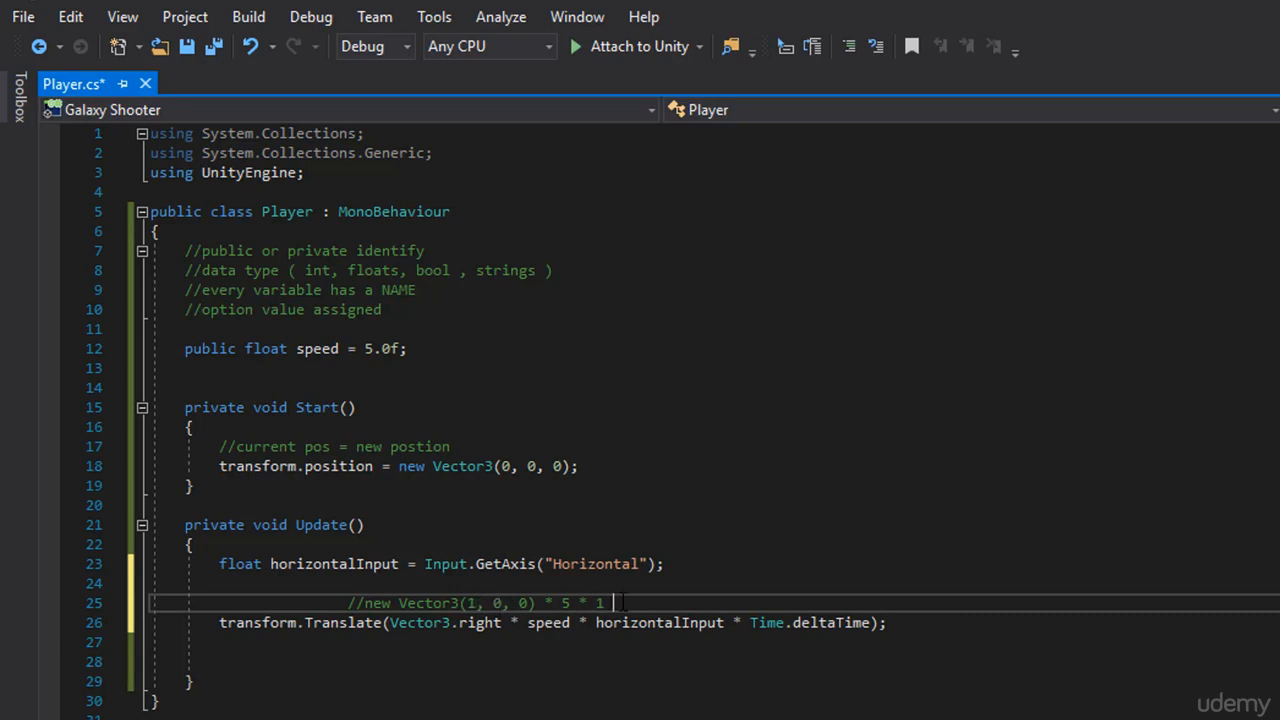
{"action": "key", "text": "Backspace"}
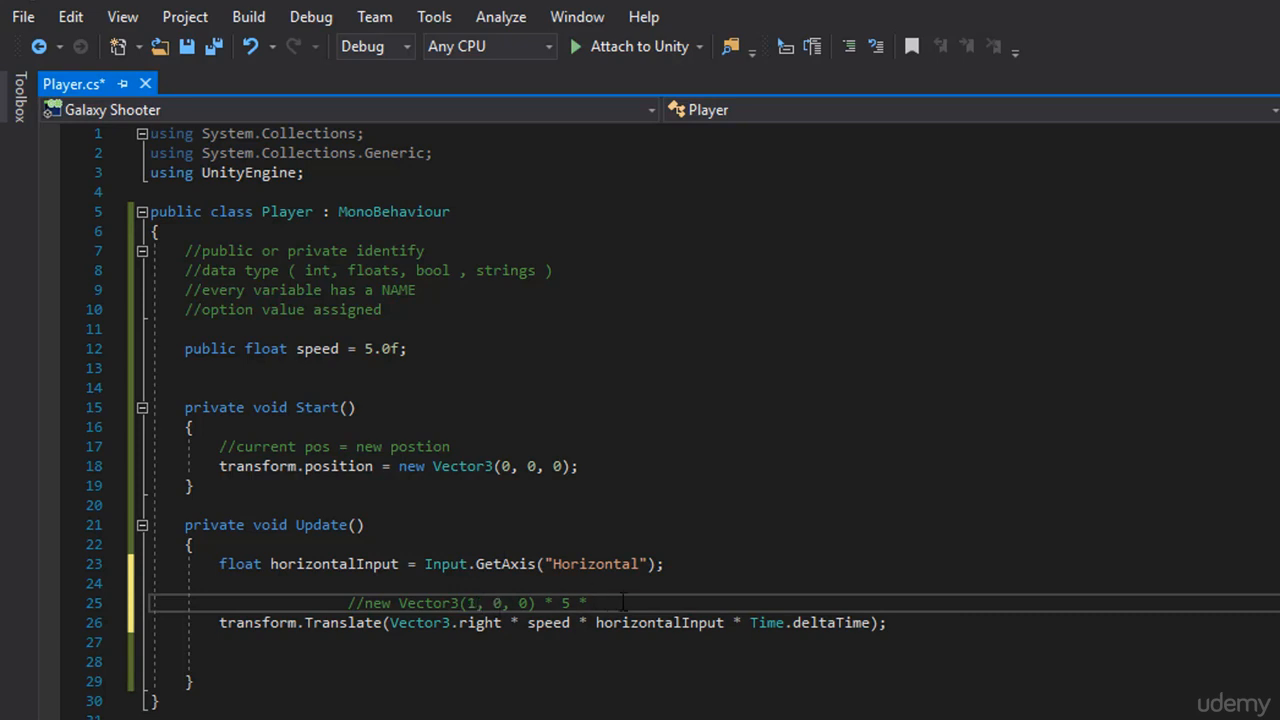
{"action": "type", "text": "-1"}
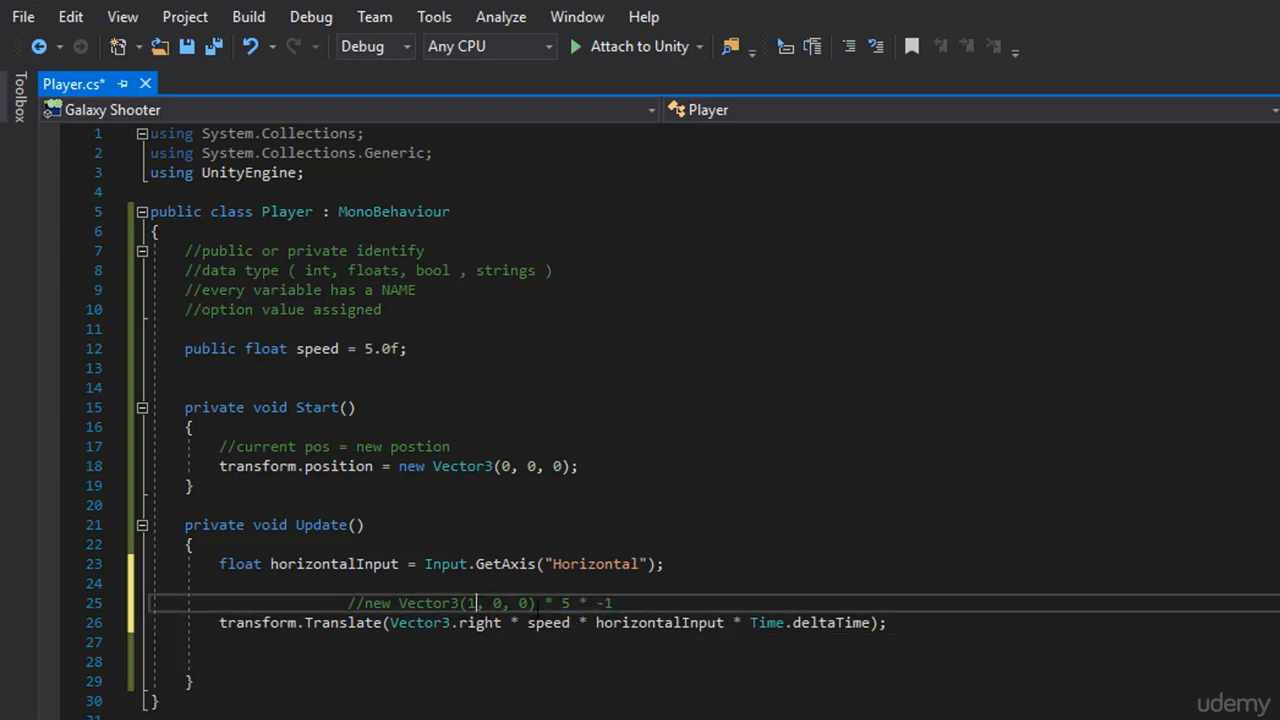
{"action": "type", "text": "-5"}
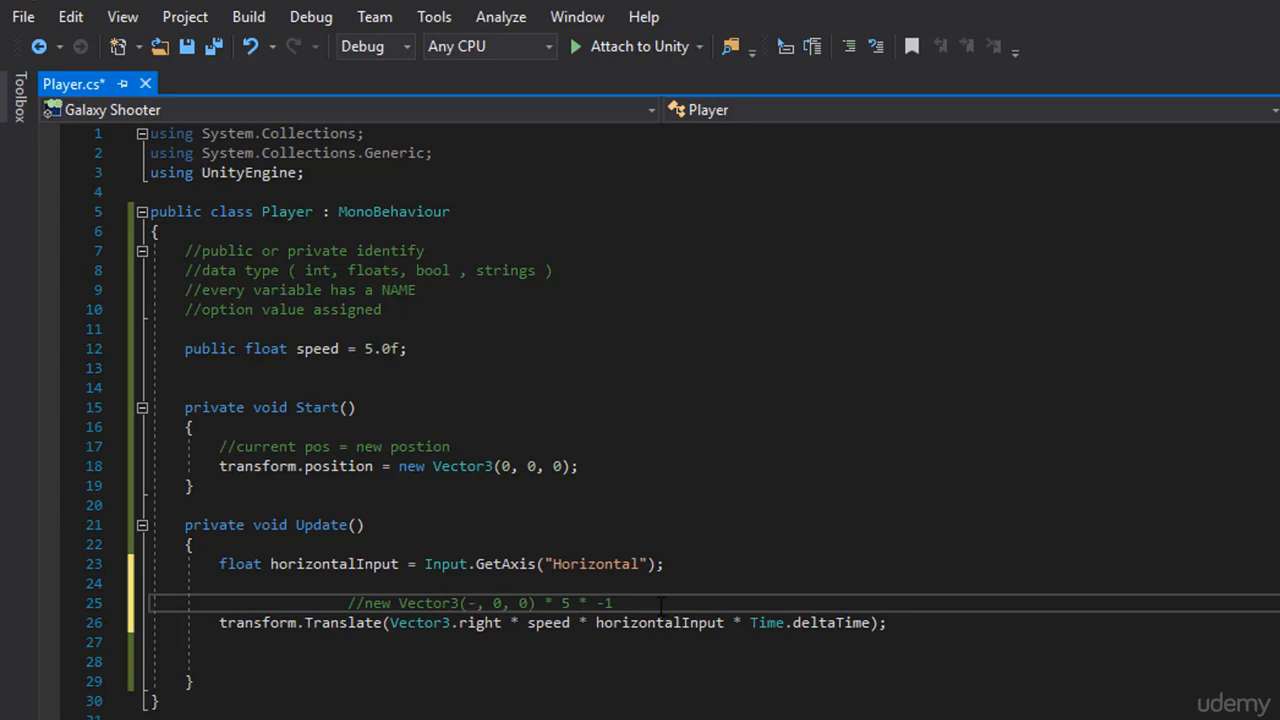
{"action": "type", "text": "1"}
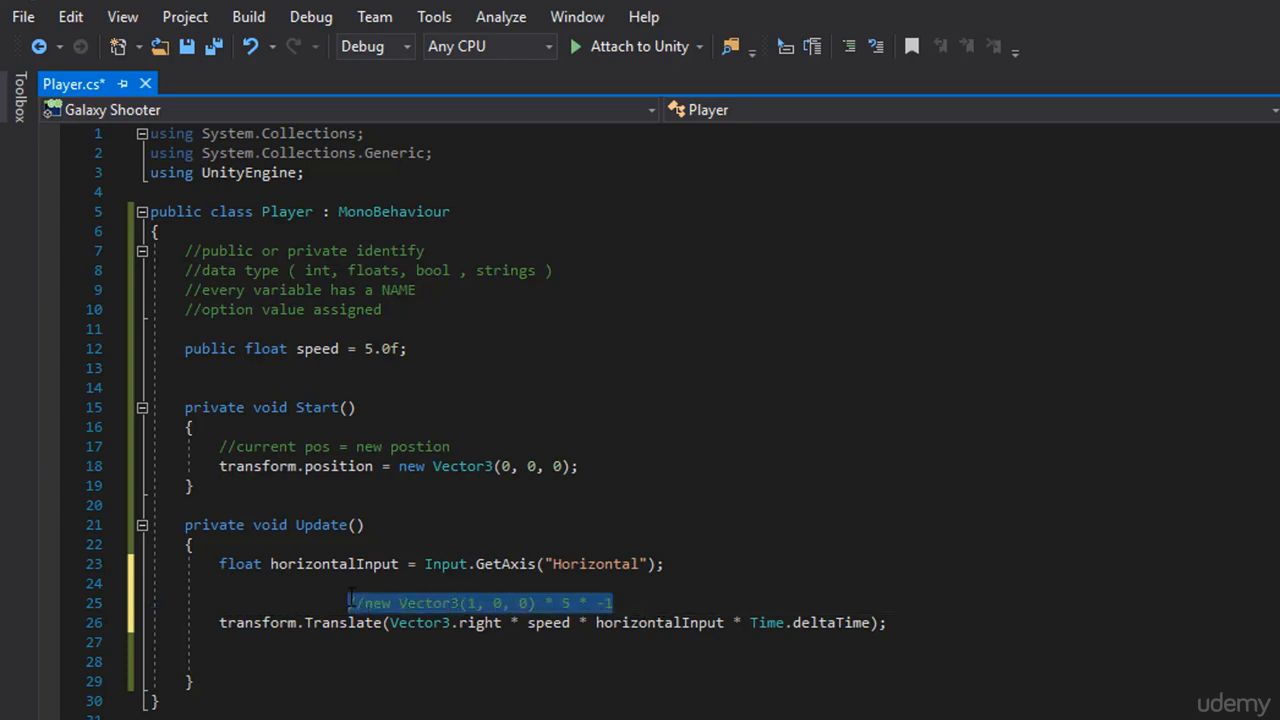
Delete the example comment, leaving only horizontalInput and the Translate line in Update
{"action": "key", "text": "Delete"}
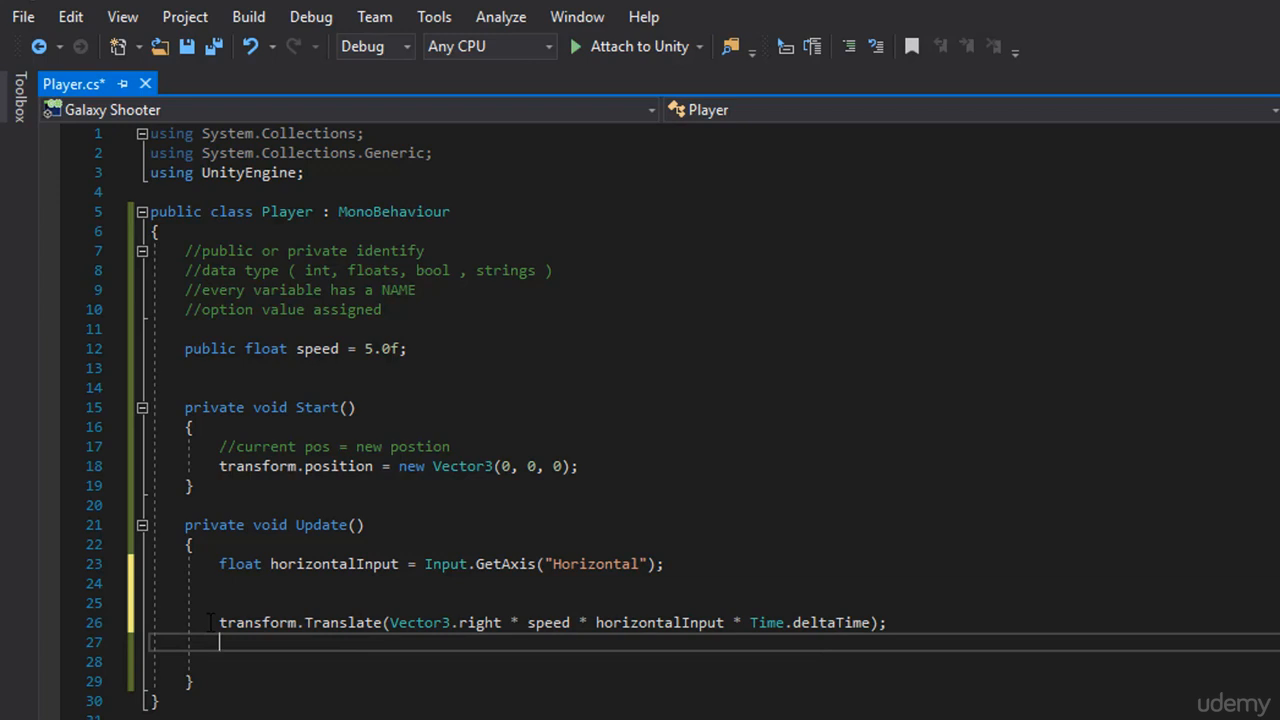
{"action": "left_click_drag", "start_coordinate": [220, 622], "coordinate": [404, 622]}
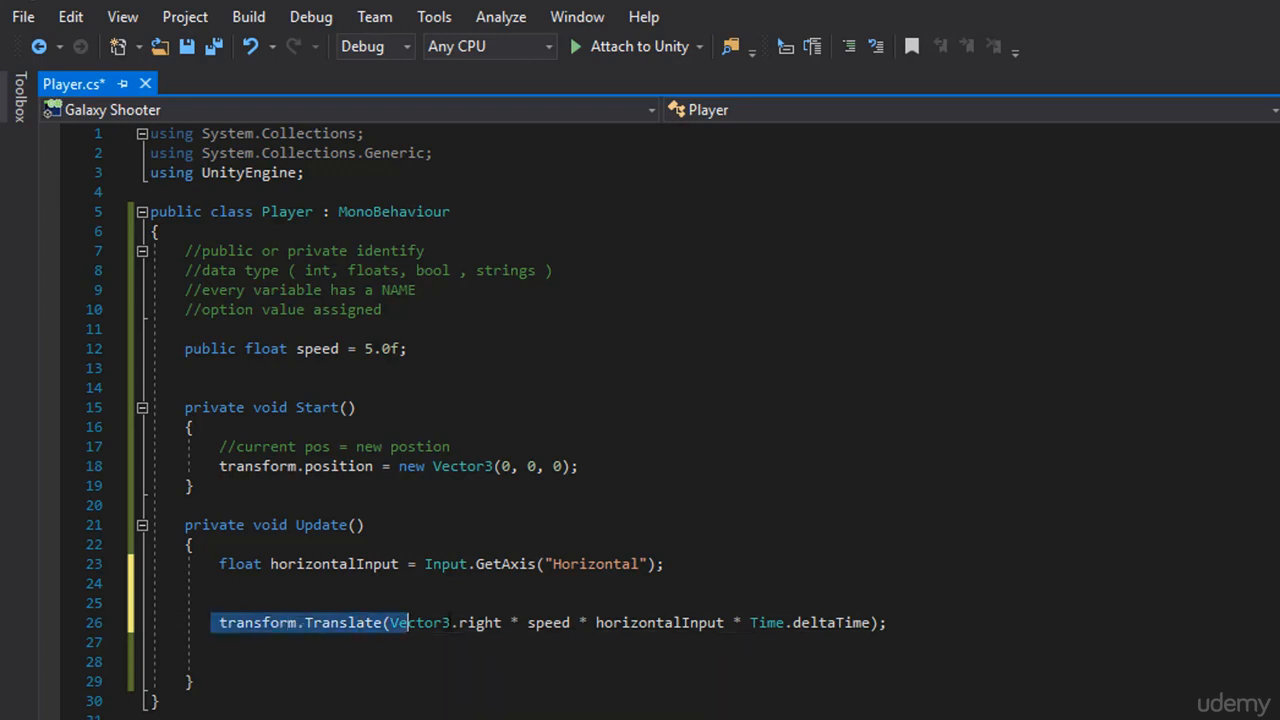
{"action": "left_click", "coordinate": [932, 622]}
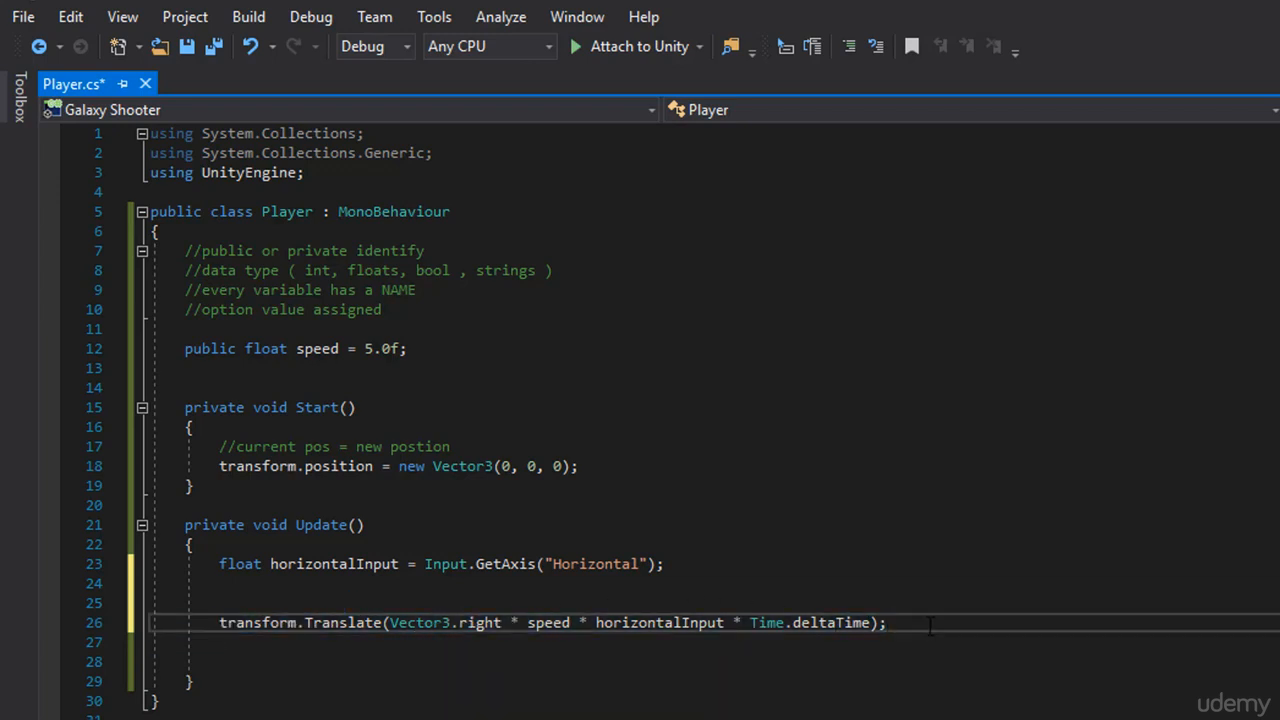
{"action": "mouse_move", "coordinate": [924, 622]}
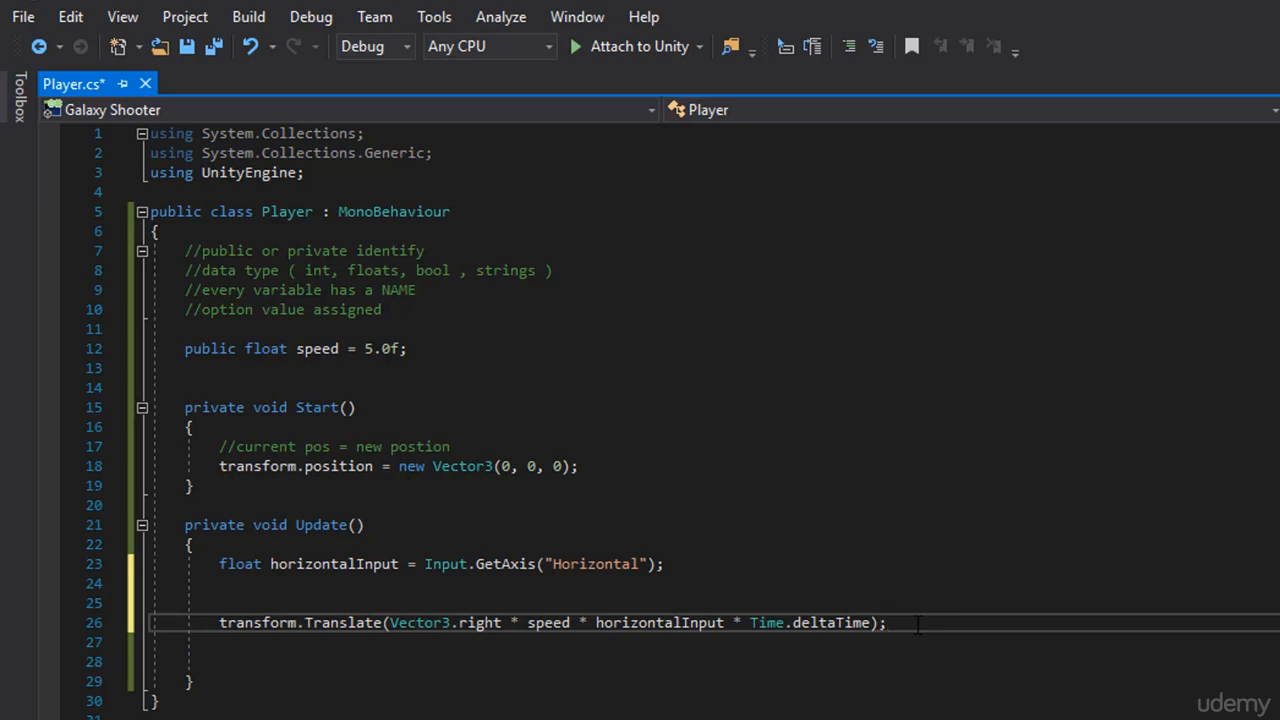